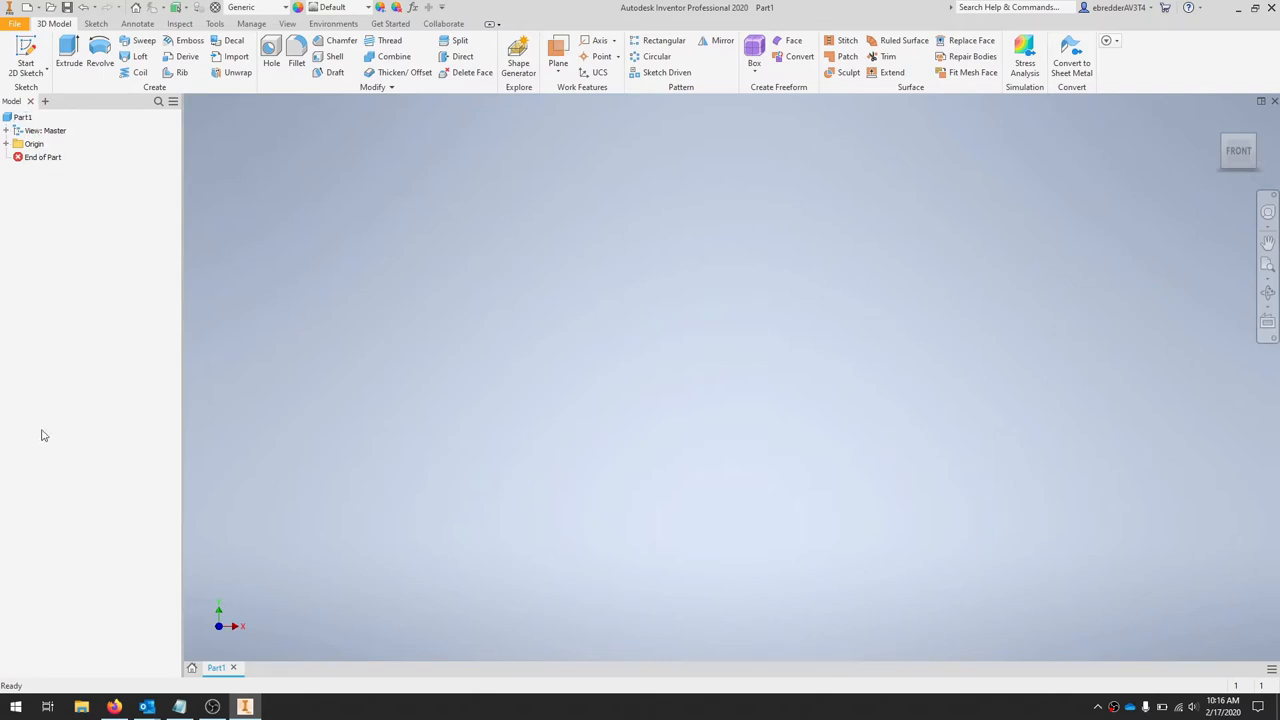
pyautogui.moveTo(142, 228)
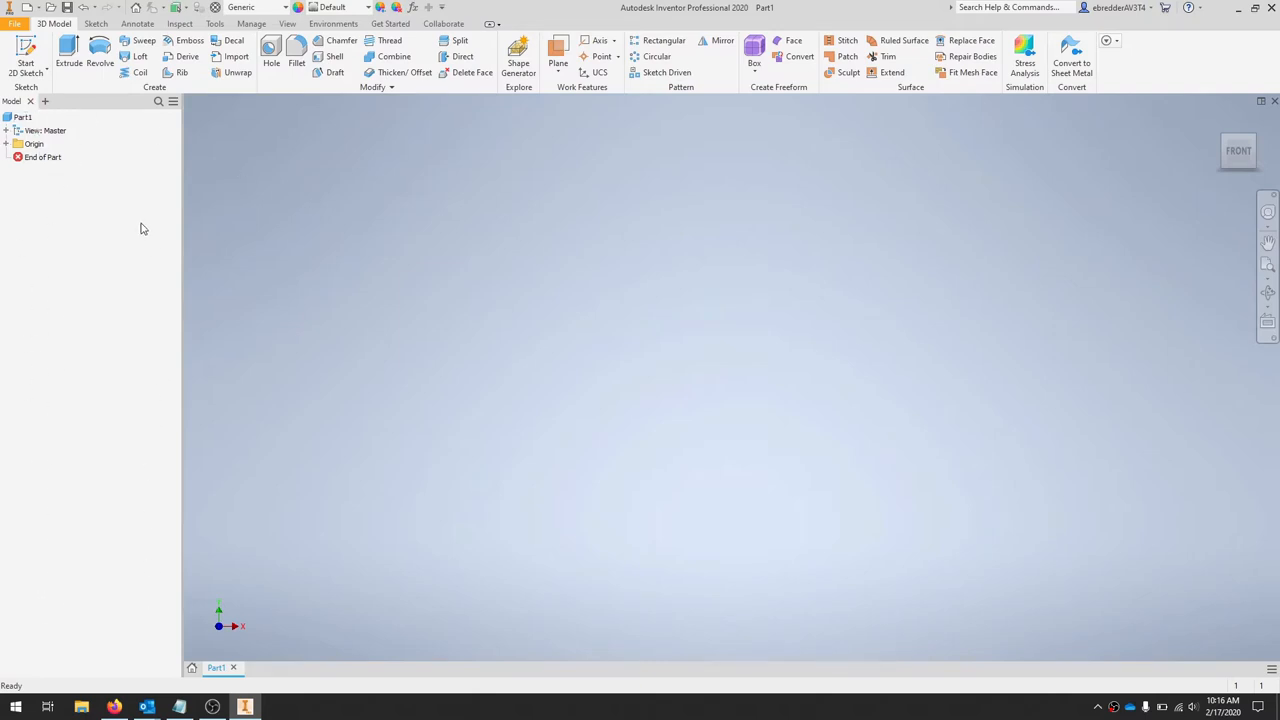
pyautogui.moveTo(62, 145)
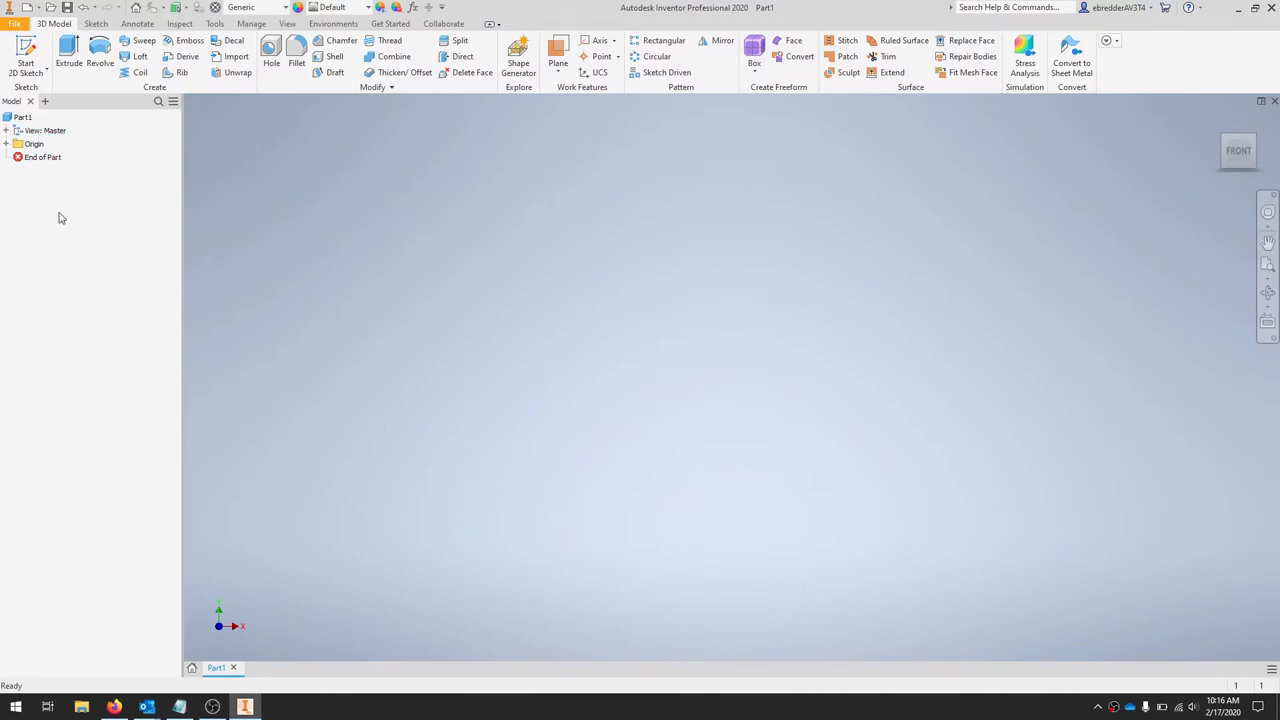
pyautogui.moveTo(66, 205)
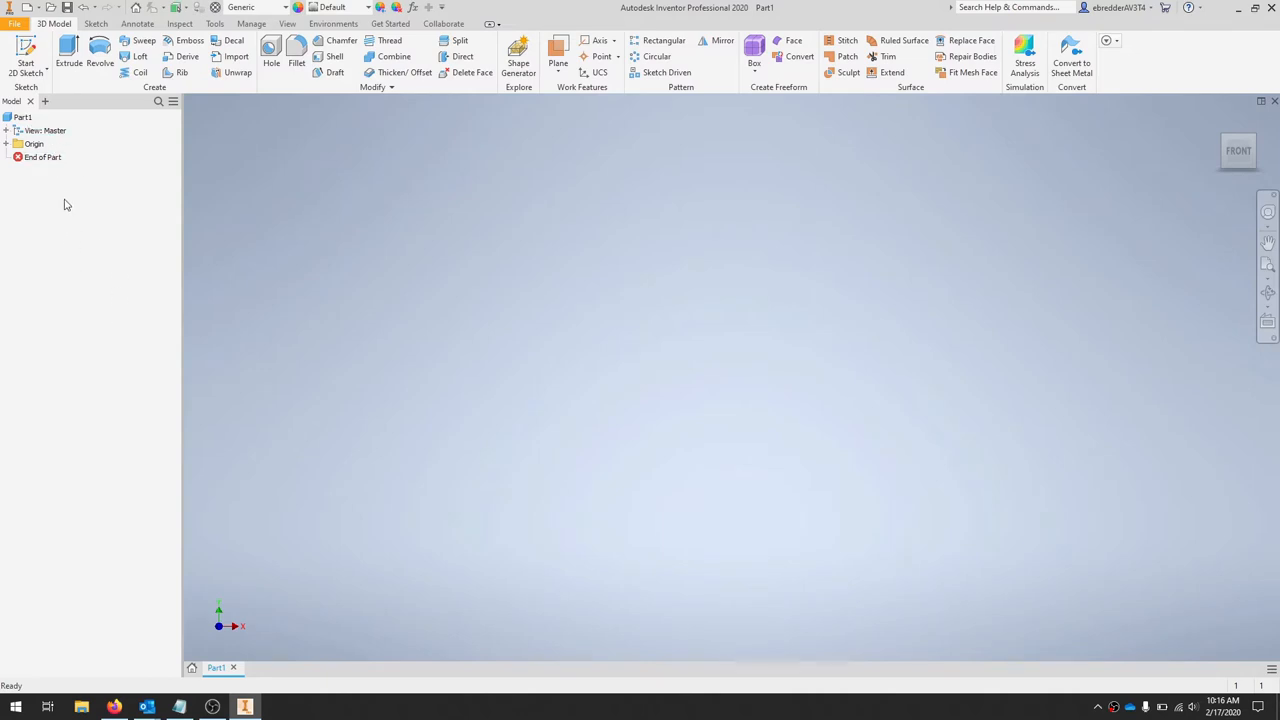
pyautogui.moveTo(588, 337)
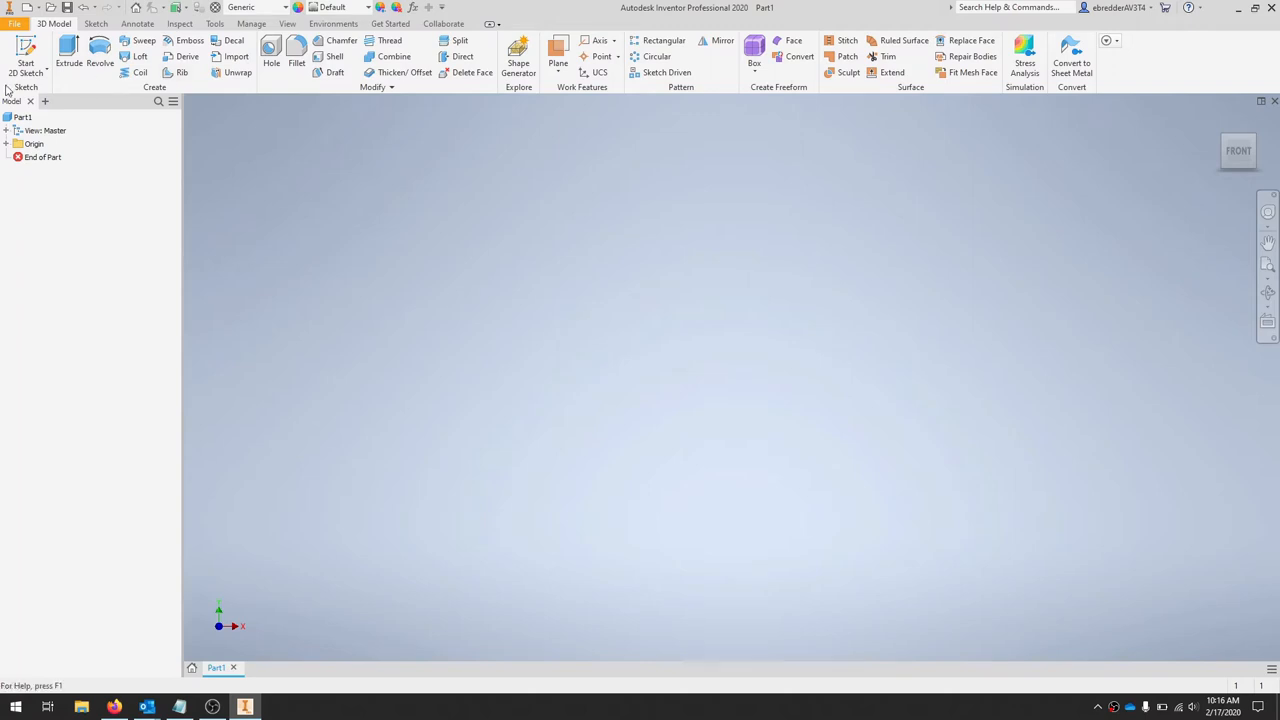
# Start a sketch on the XY plane and draw the closed slotted L-profile with lines.
pyautogui.click(25, 50)
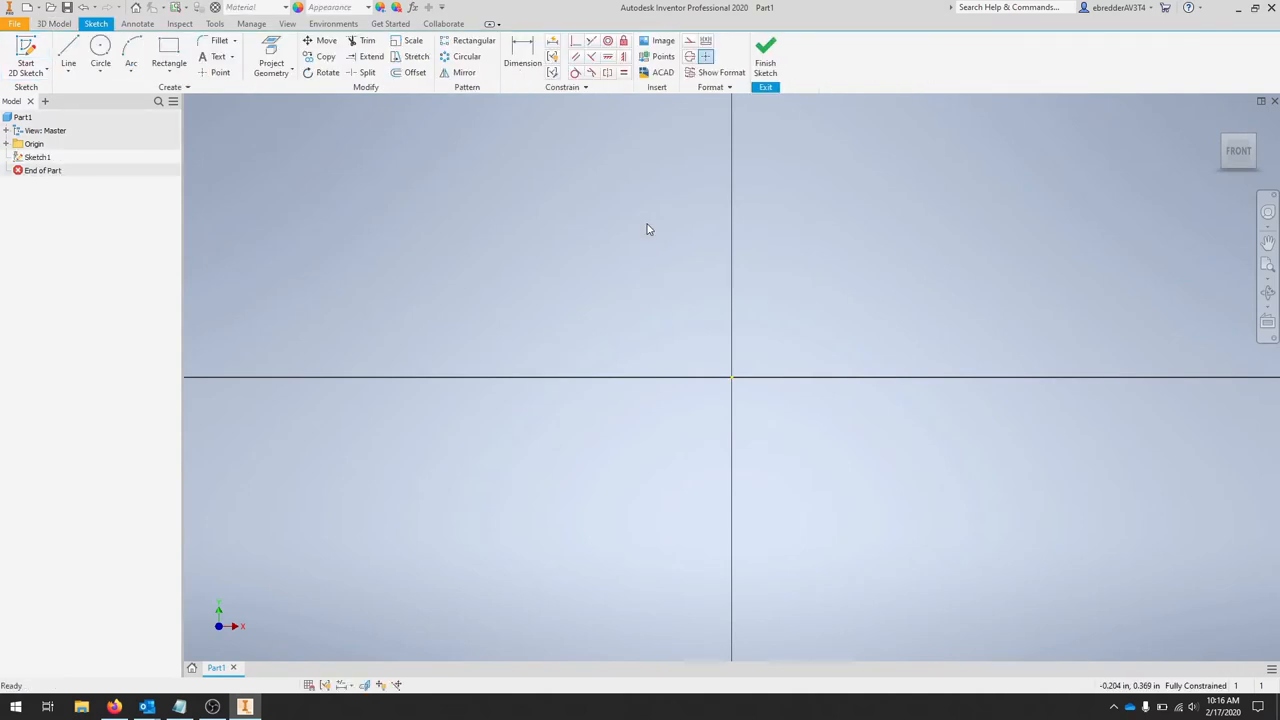
pyautogui.click(68, 55)
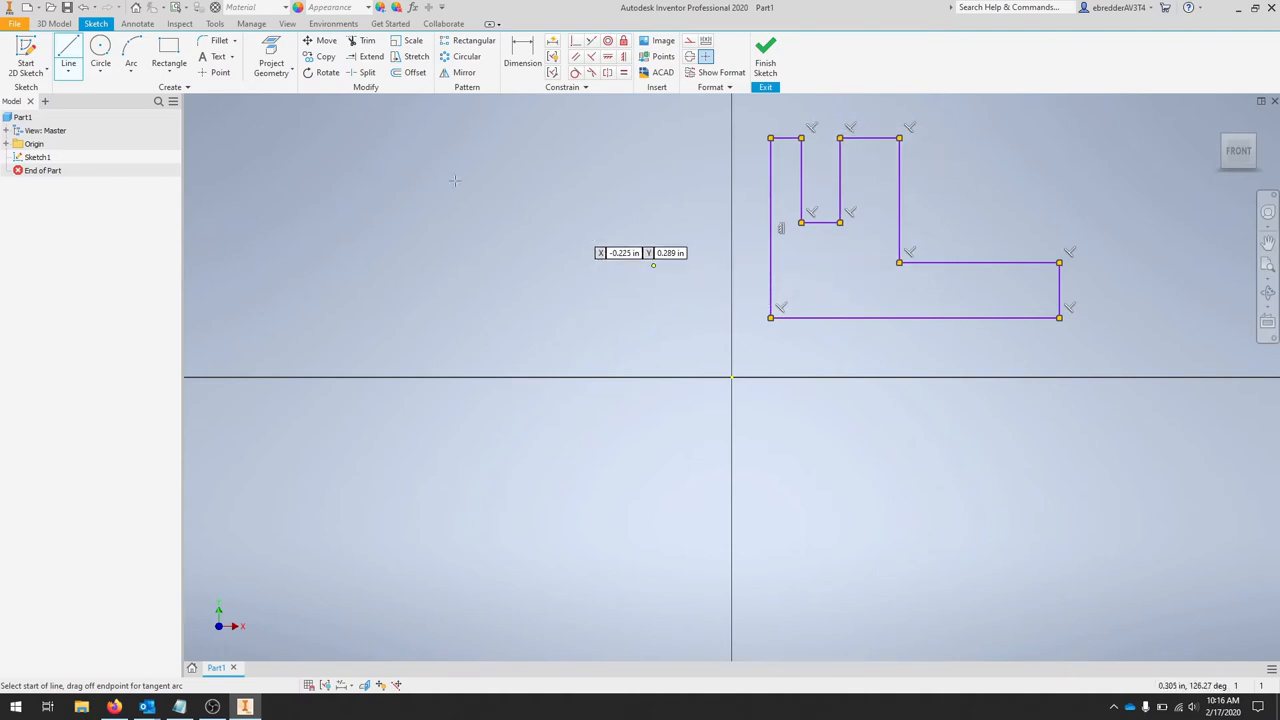
pyautogui.moveTo(330, 148)
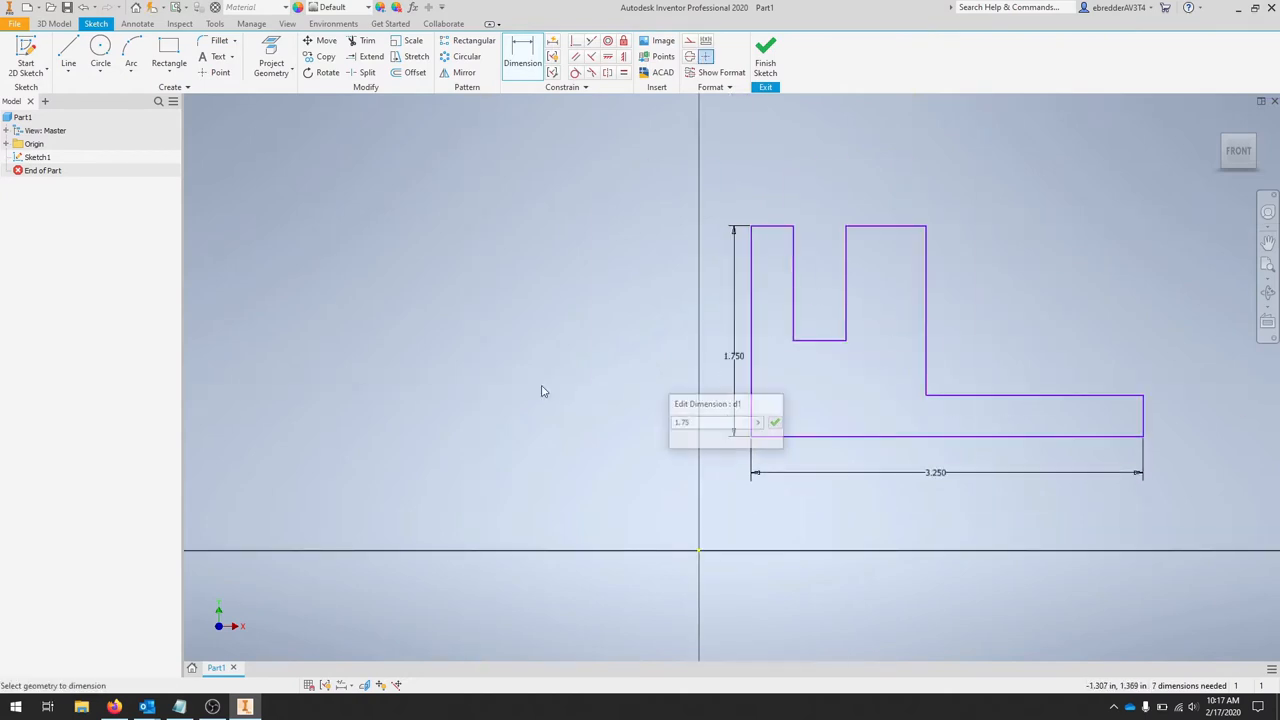
# Dimension the profile to 1.750, 3.250, .500, .750 and 2.000, and constrain it to the origin.
pyautogui.click(775, 421)
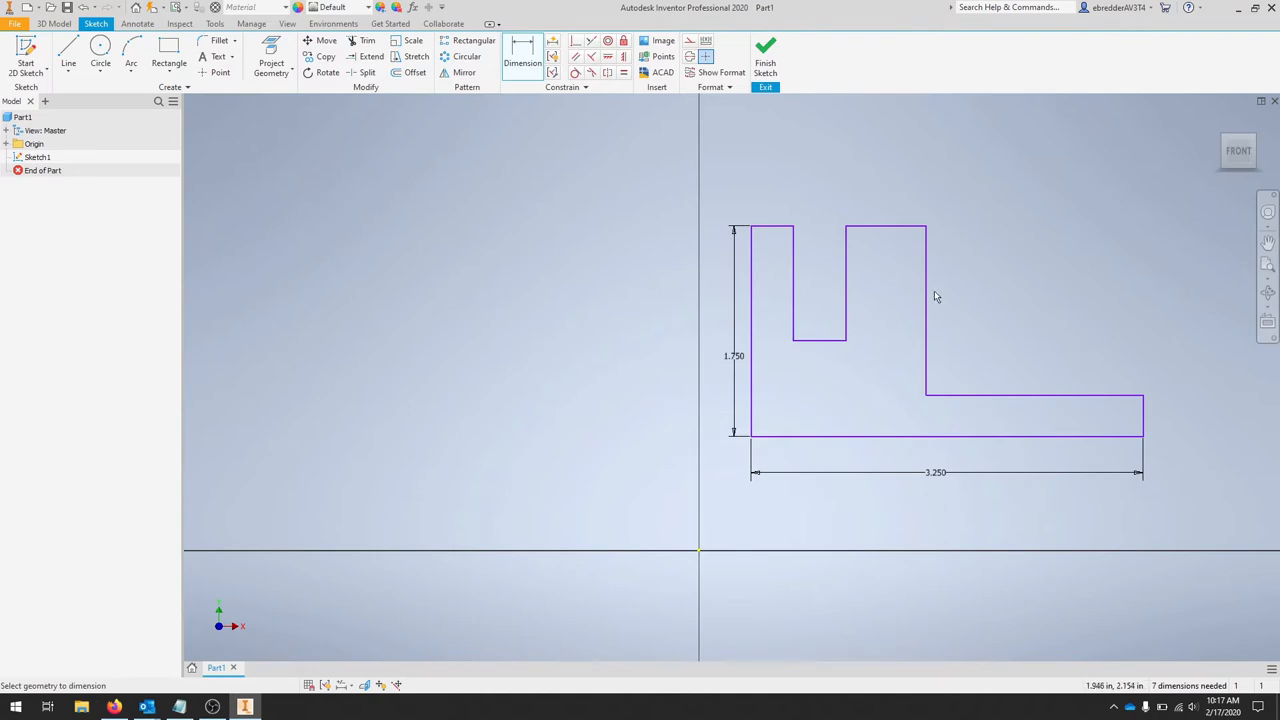
pyautogui.click(760, 225)
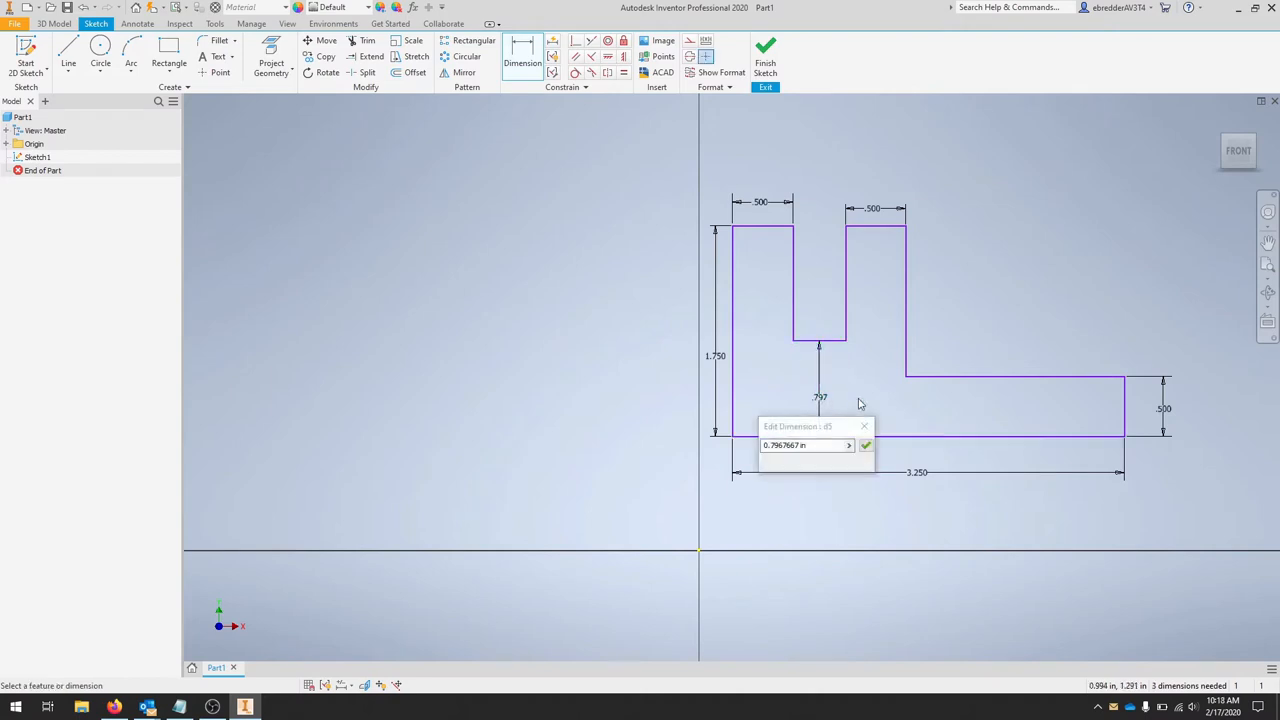
pyautogui.click(865, 445)
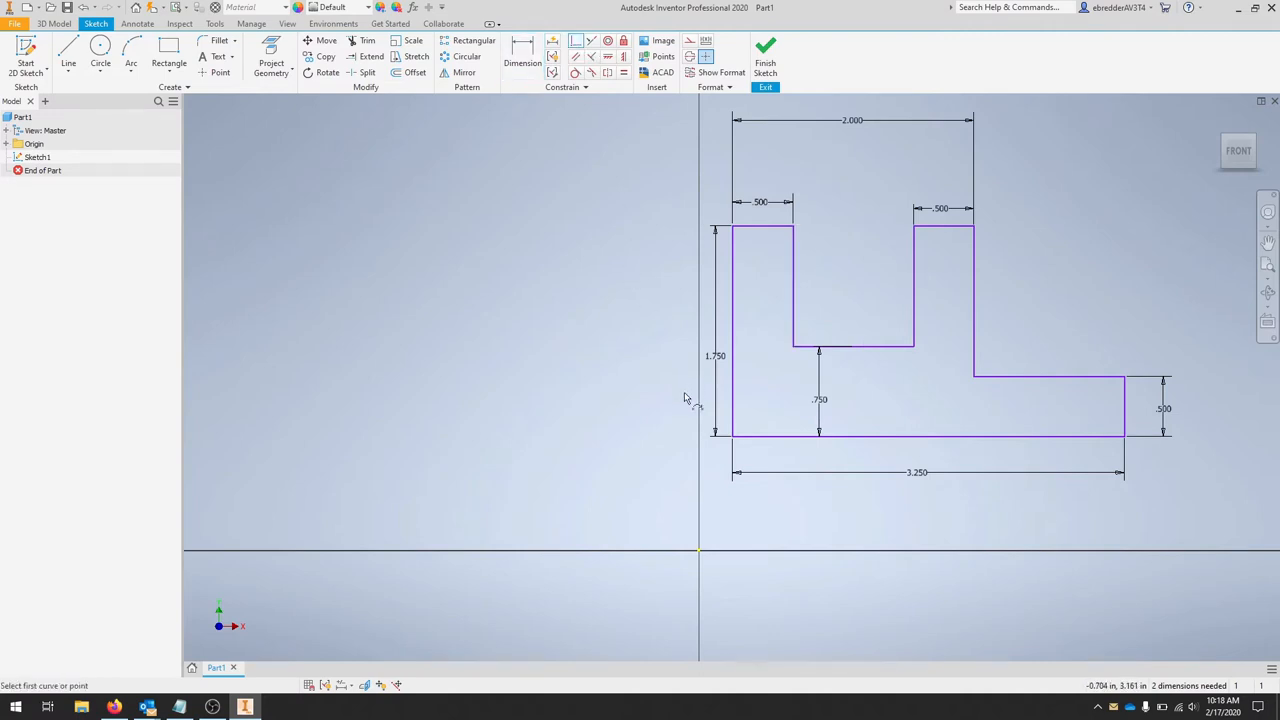
pyautogui.click(928, 435)
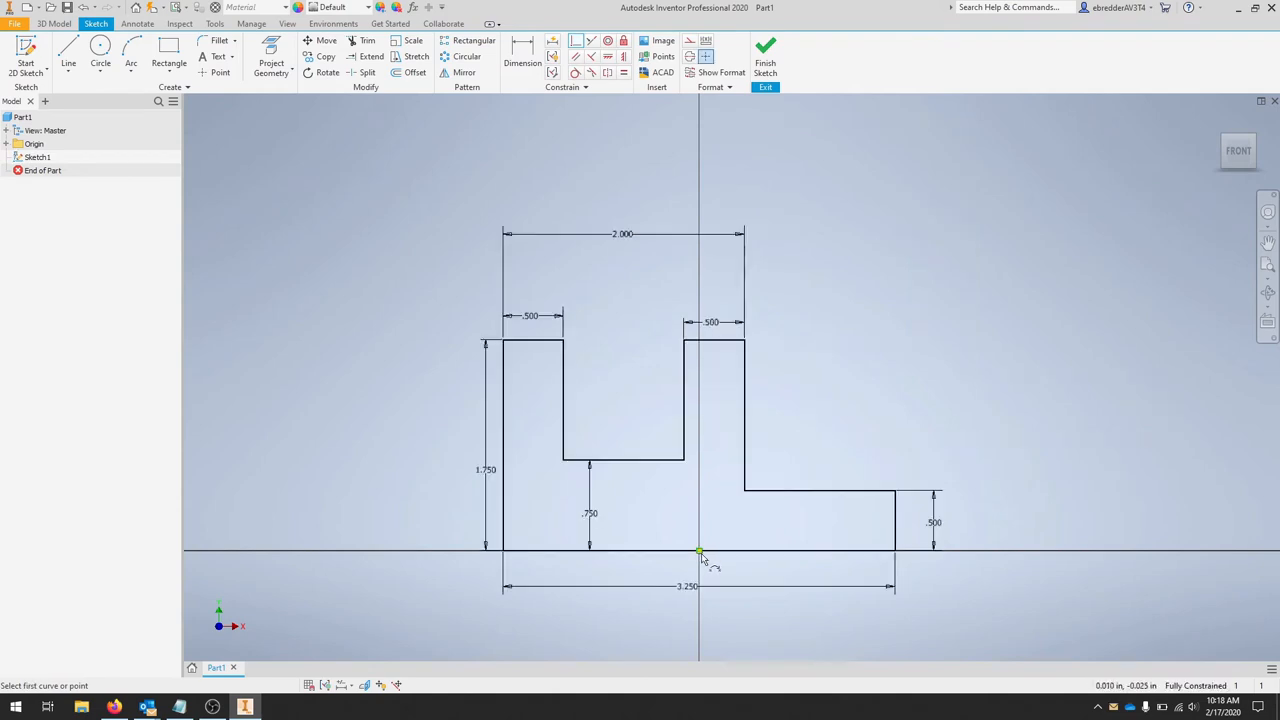
pyautogui.moveTo(645, 443)
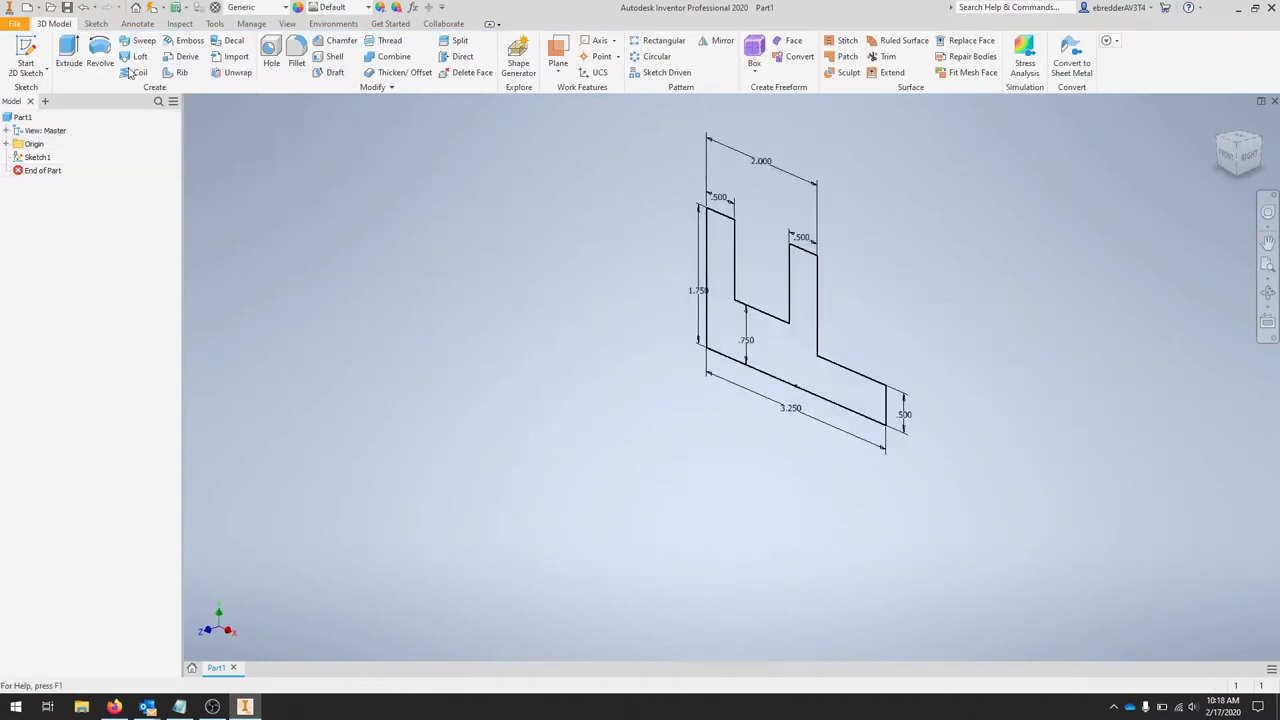
# Extrude the profile 2.5 in symmetrically to create Extrusion1.
pyautogui.click(68, 55)
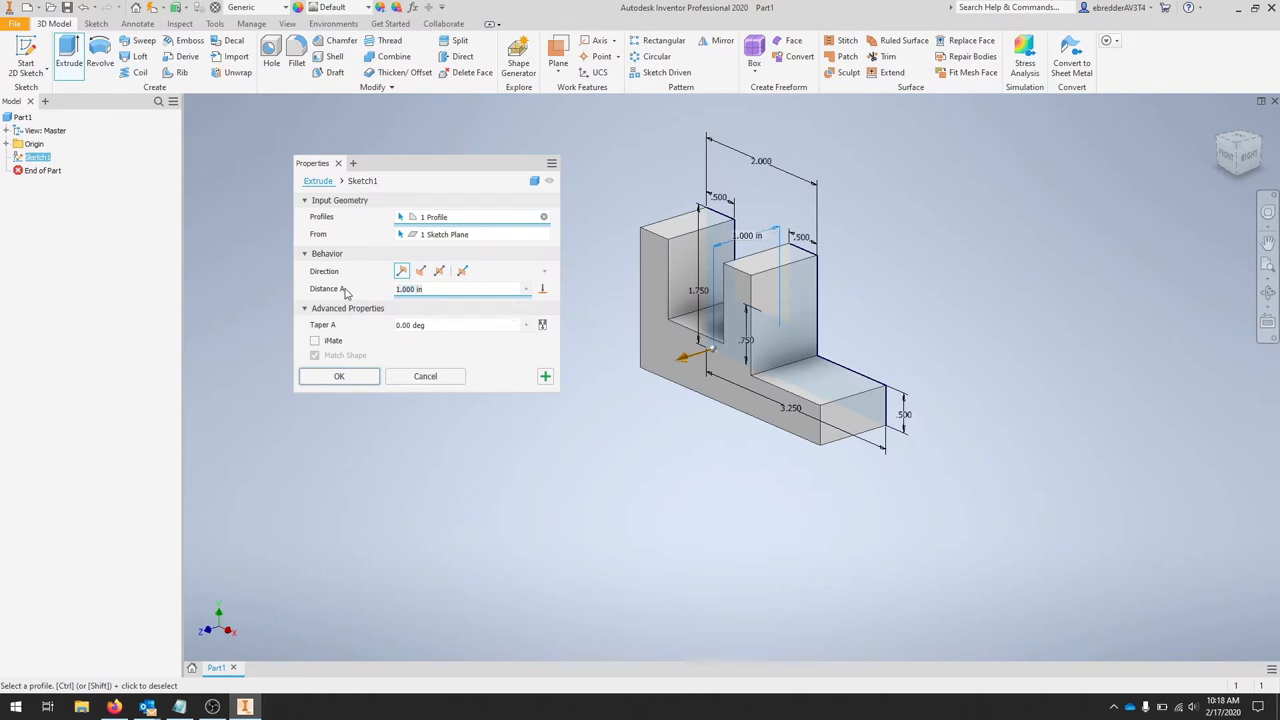
pyautogui.write('2.5')
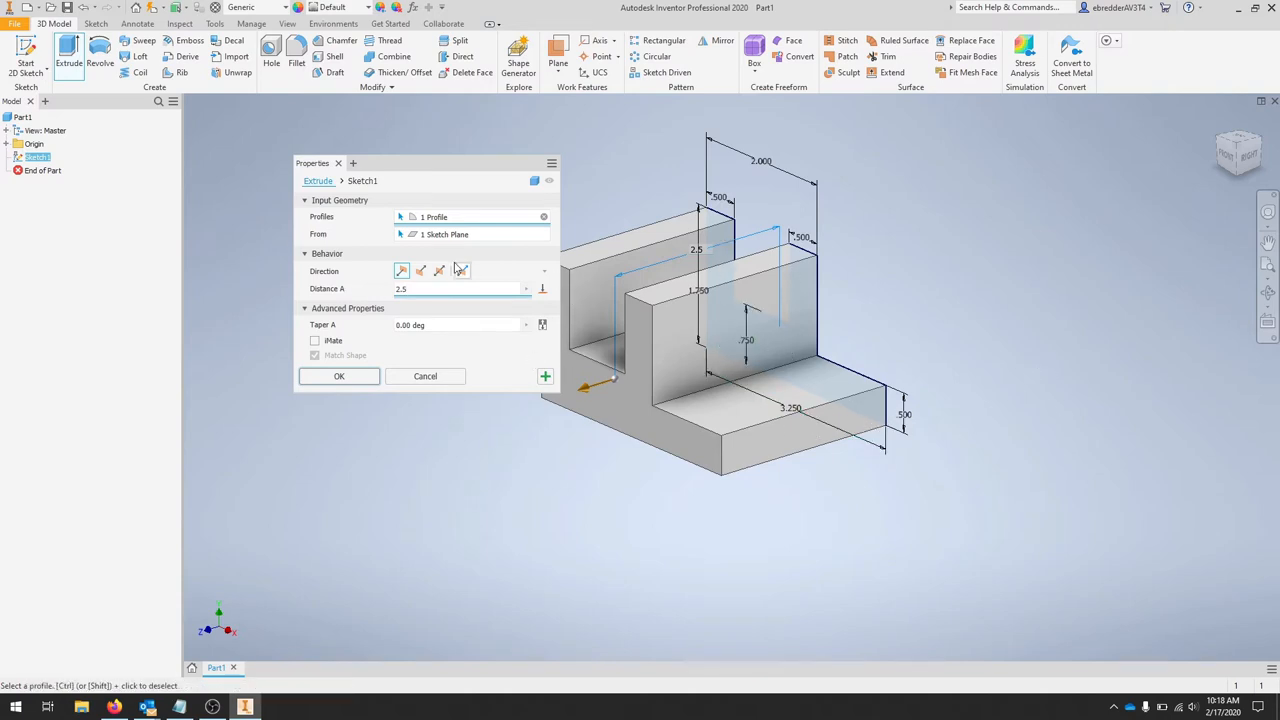
pyautogui.click(440, 271)
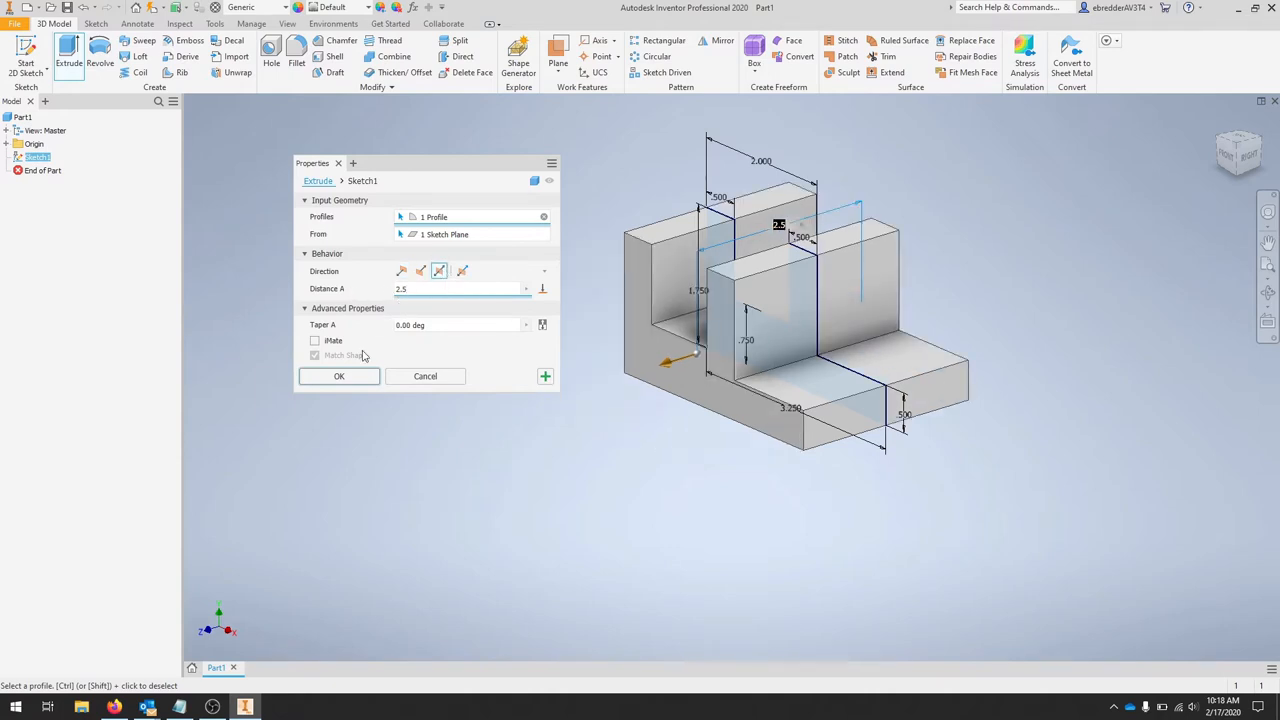
pyautogui.click(339, 376)
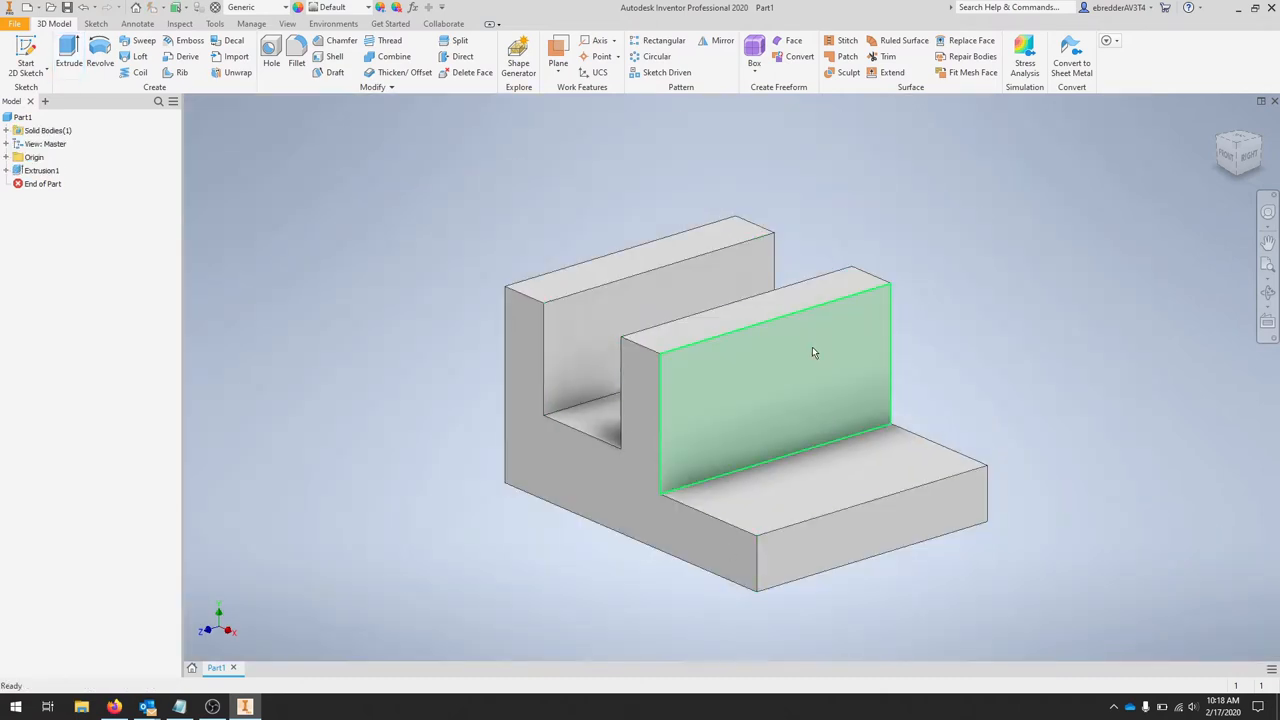
pyautogui.moveTo(836, 374)
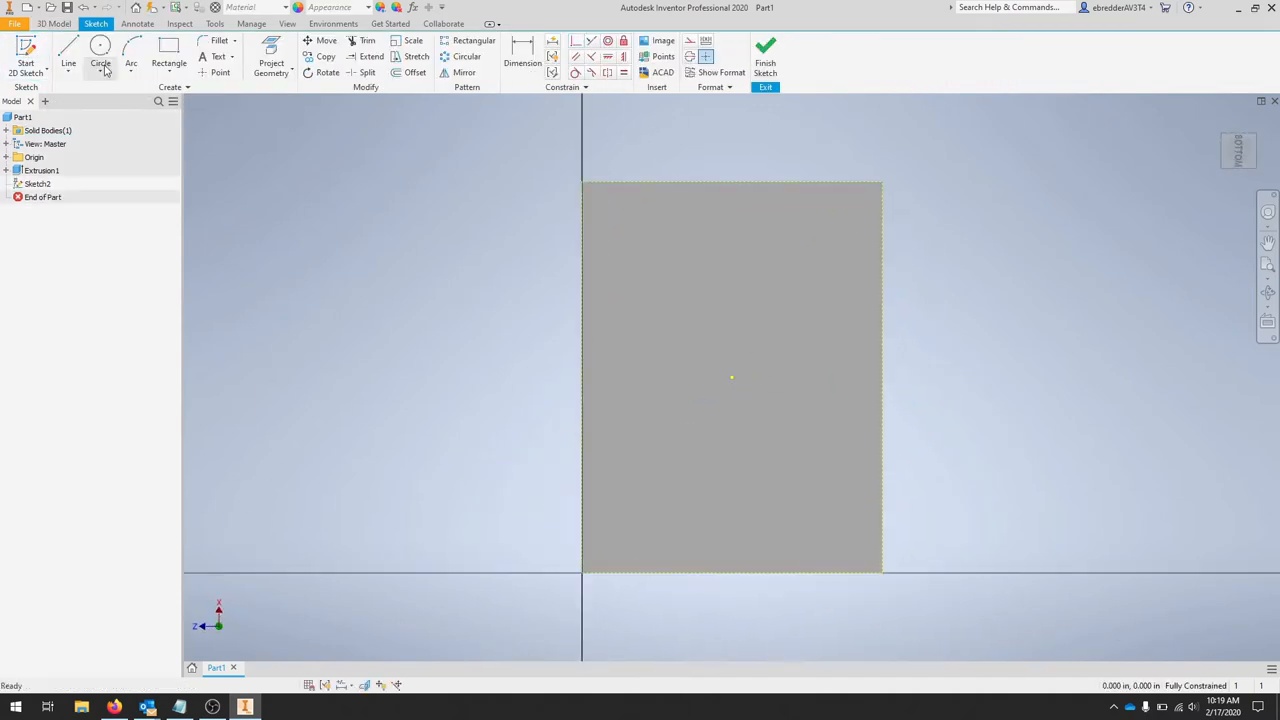
# Sketch a circle on the base end face and extrude it joined as a rounded tab.
pyautogui.click(100, 55)
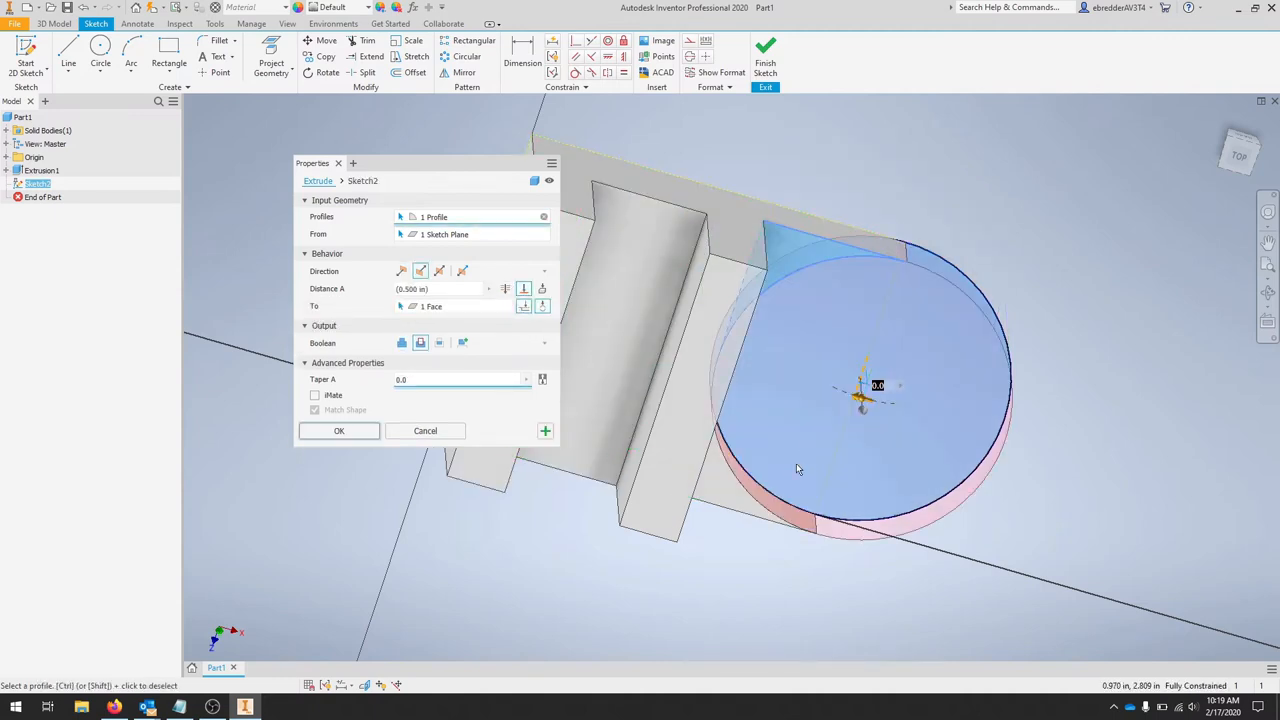
pyautogui.click(401, 343)
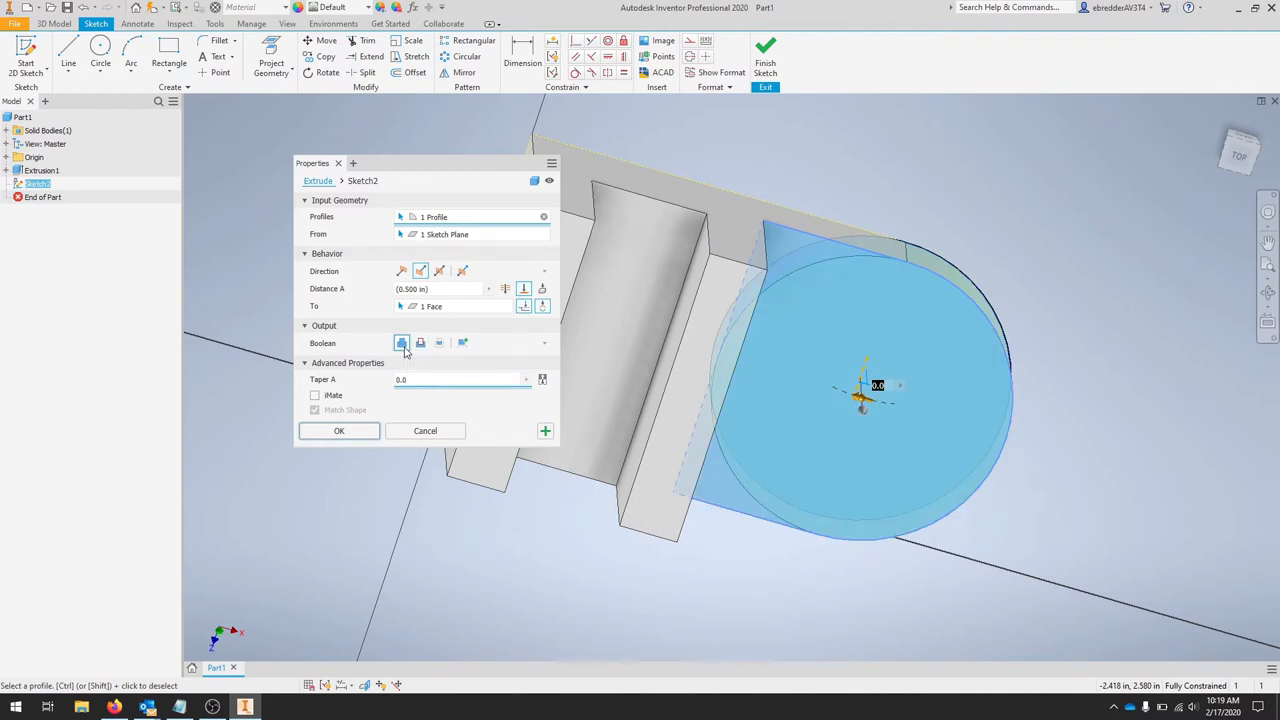
pyautogui.click(339, 430)
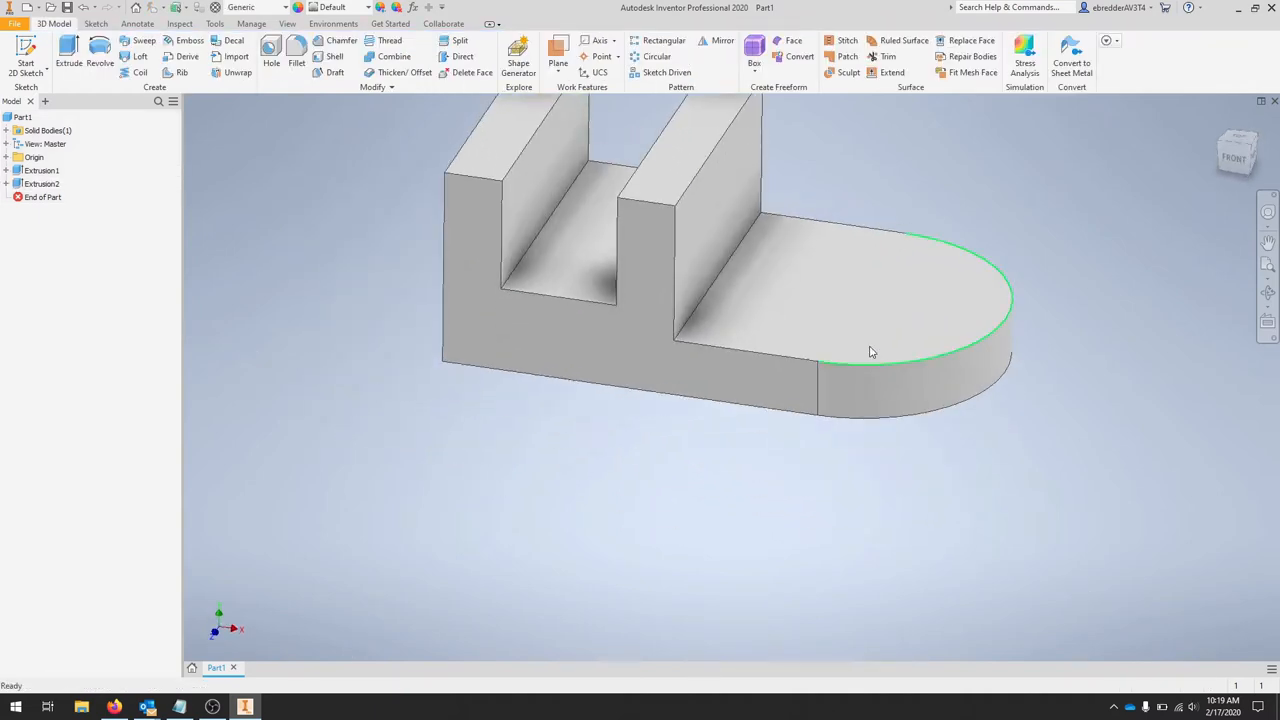
# Change Extrusion1's 2.500 width dimension to 2 in.
pyautogui.moveTo(870, 350); pyautogui.dragTo(767, 471)
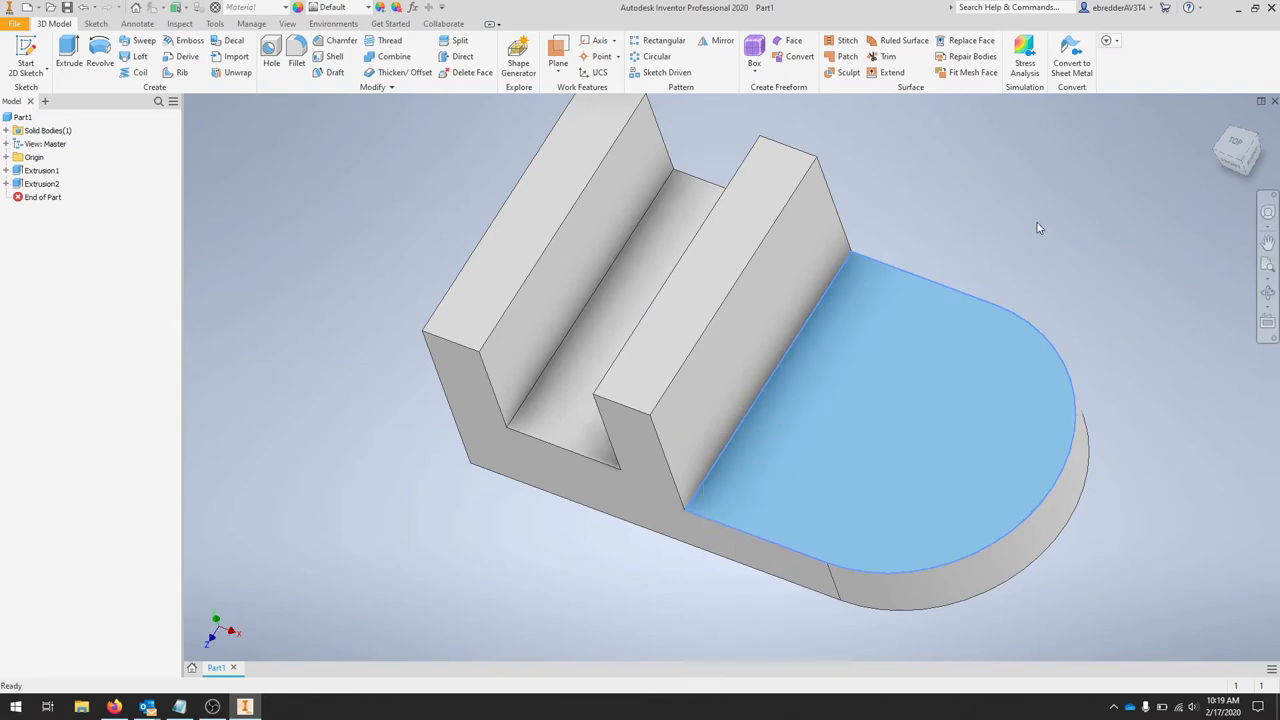
pyautogui.click(42, 170)
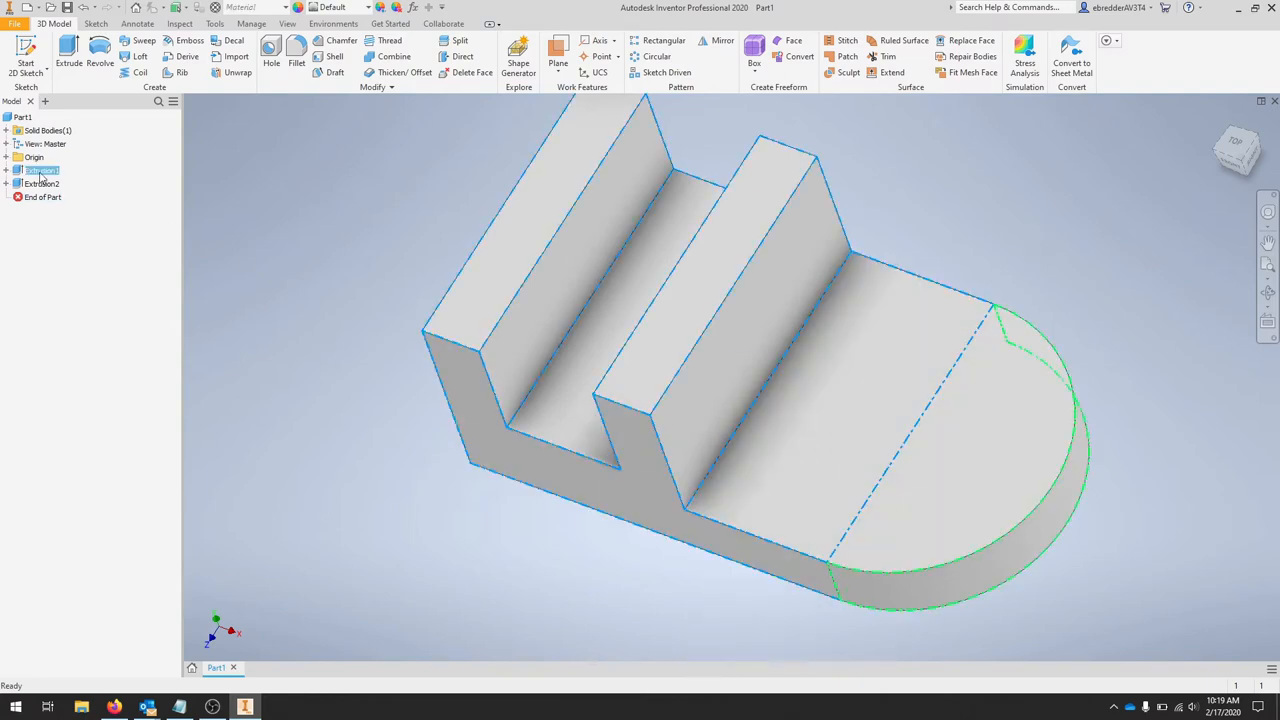
pyautogui.rightClick(40, 170)
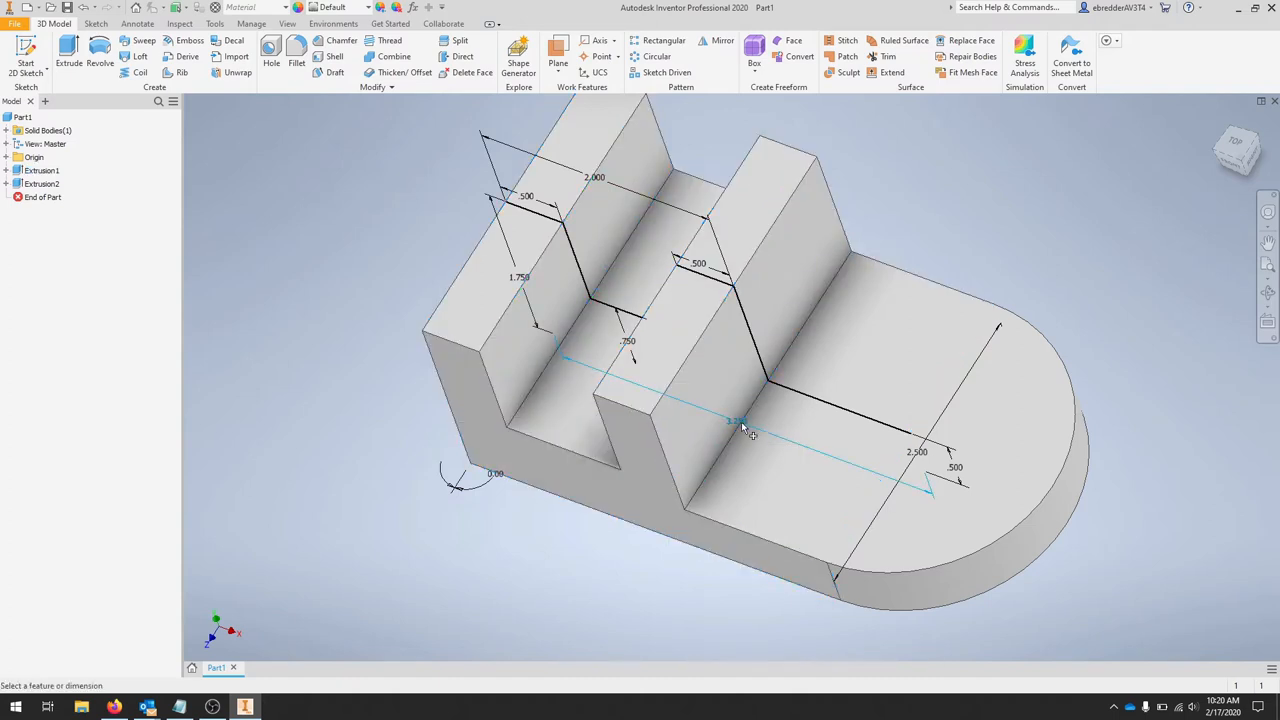
pyautogui.doubleClick(738, 420)
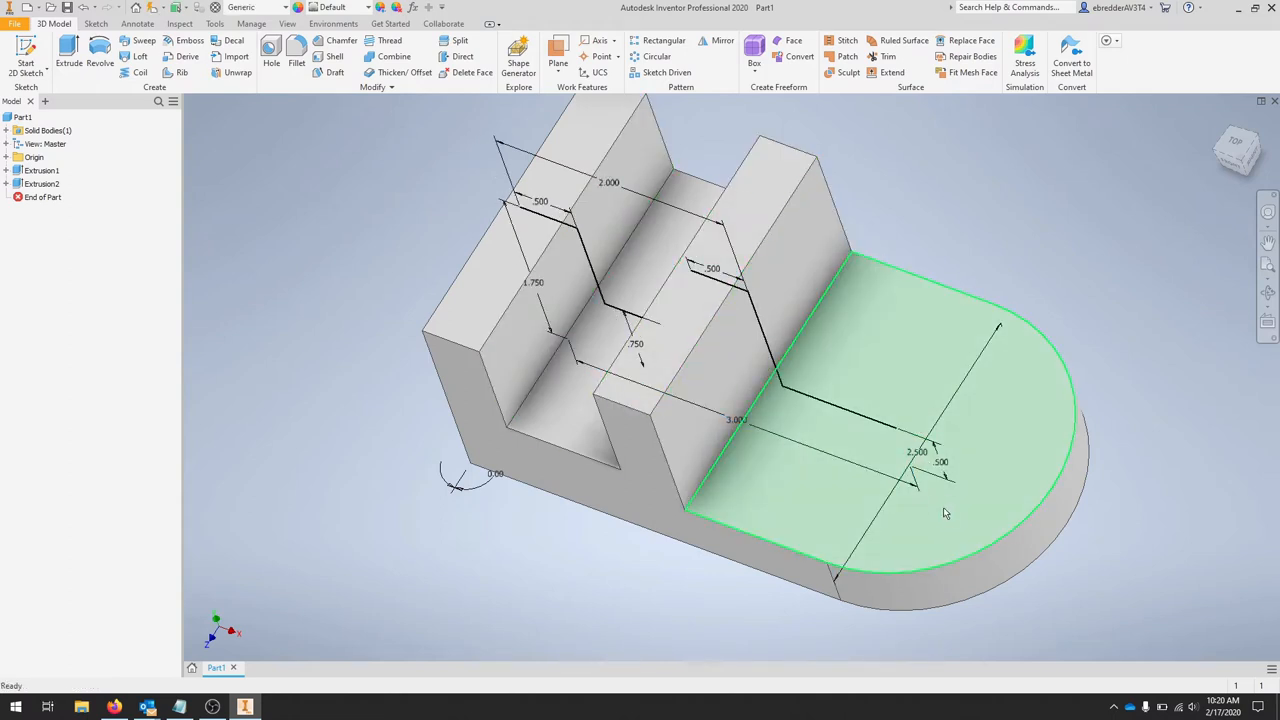
pyautogui.moveTo(940, 505)
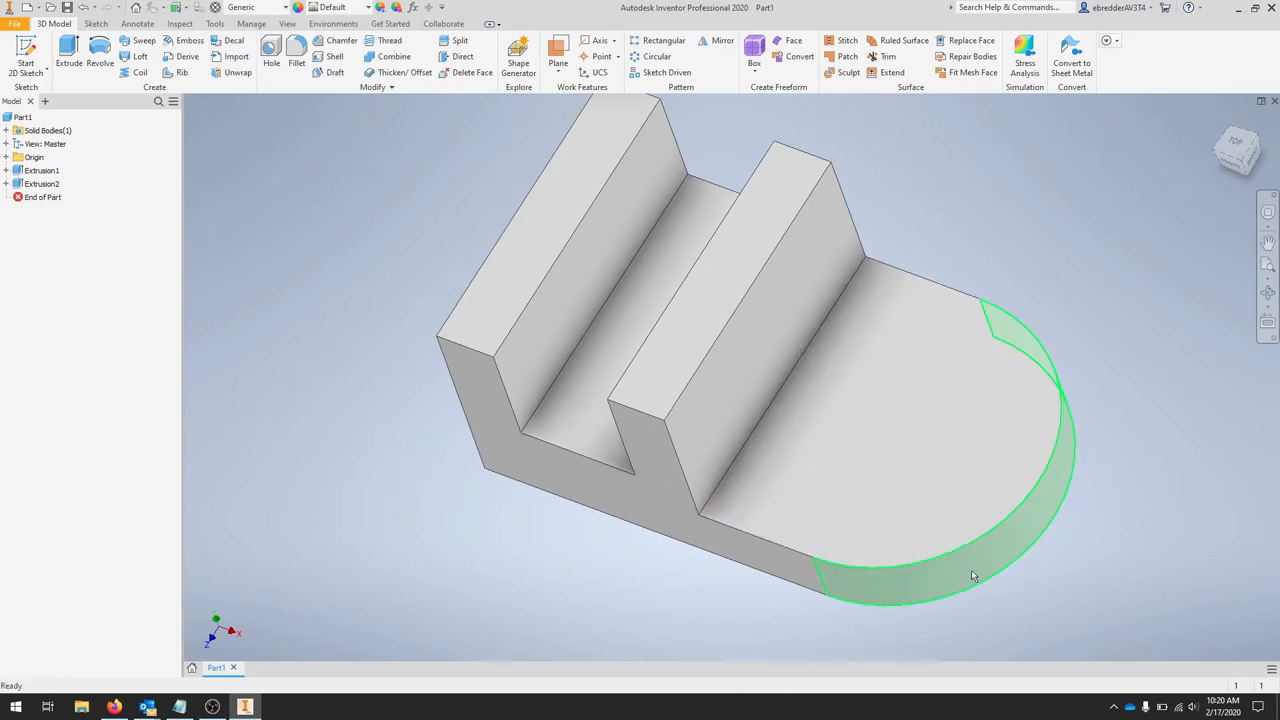
pyautogui.click(42, 170)
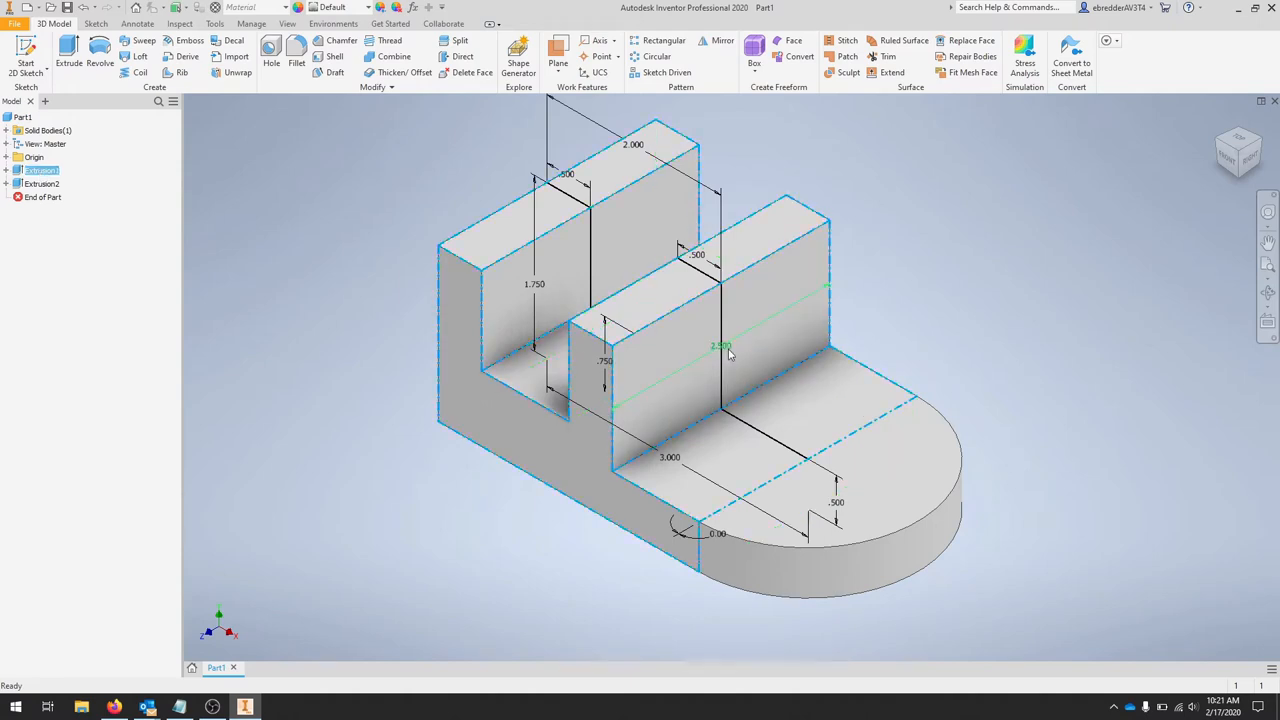
pyautogui.doubleClick(720, 346)
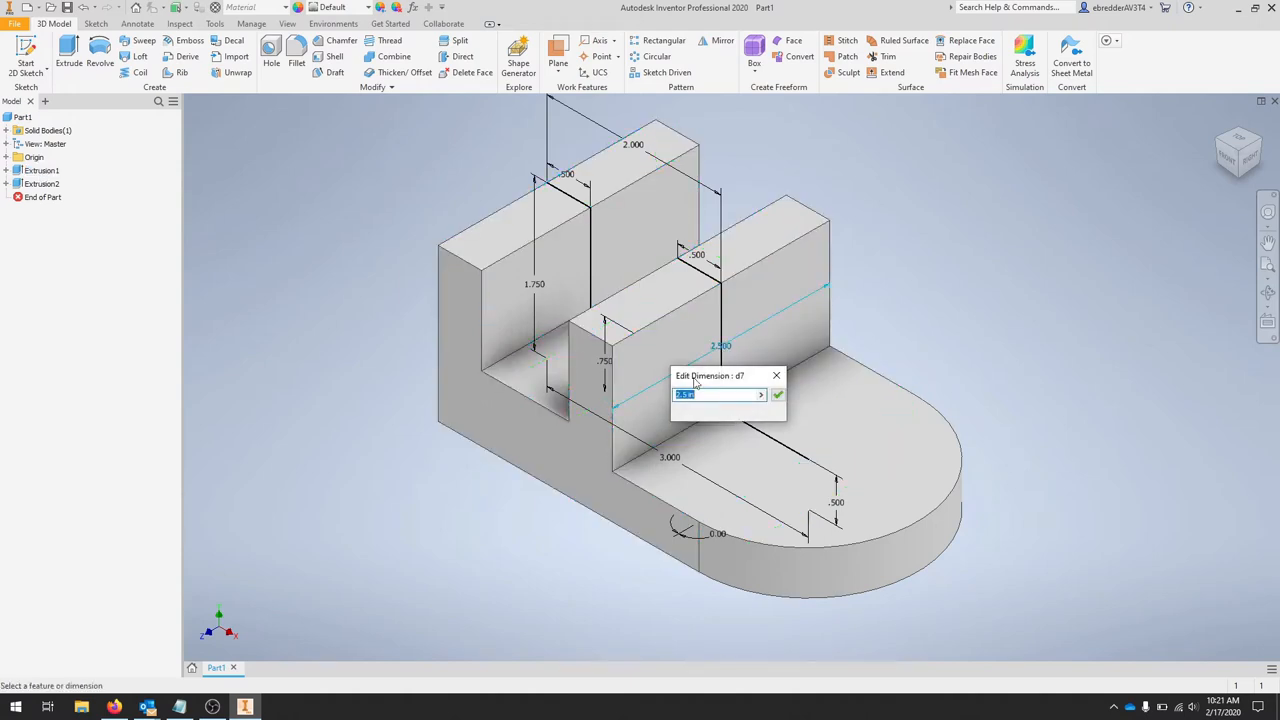
pyautogui.write('2.in')
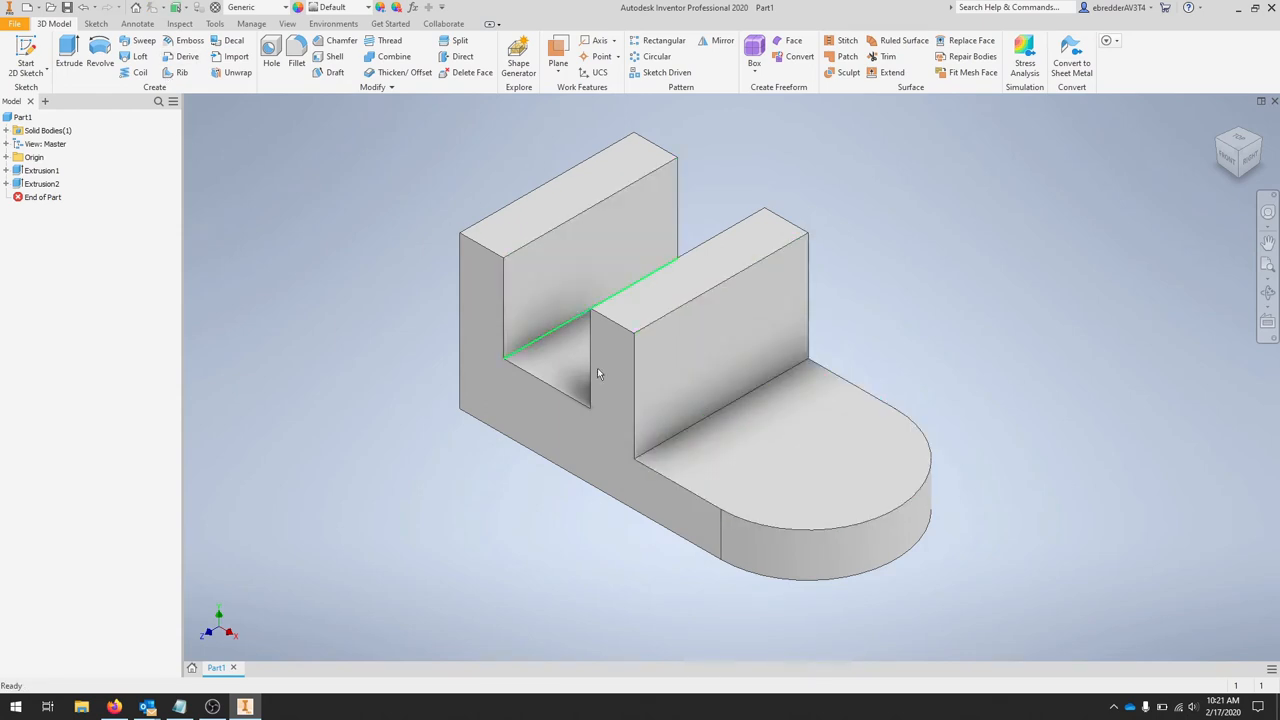
# Place a .75 diameter hole on the rounded end tab.
pyautogui.click(570, 190)
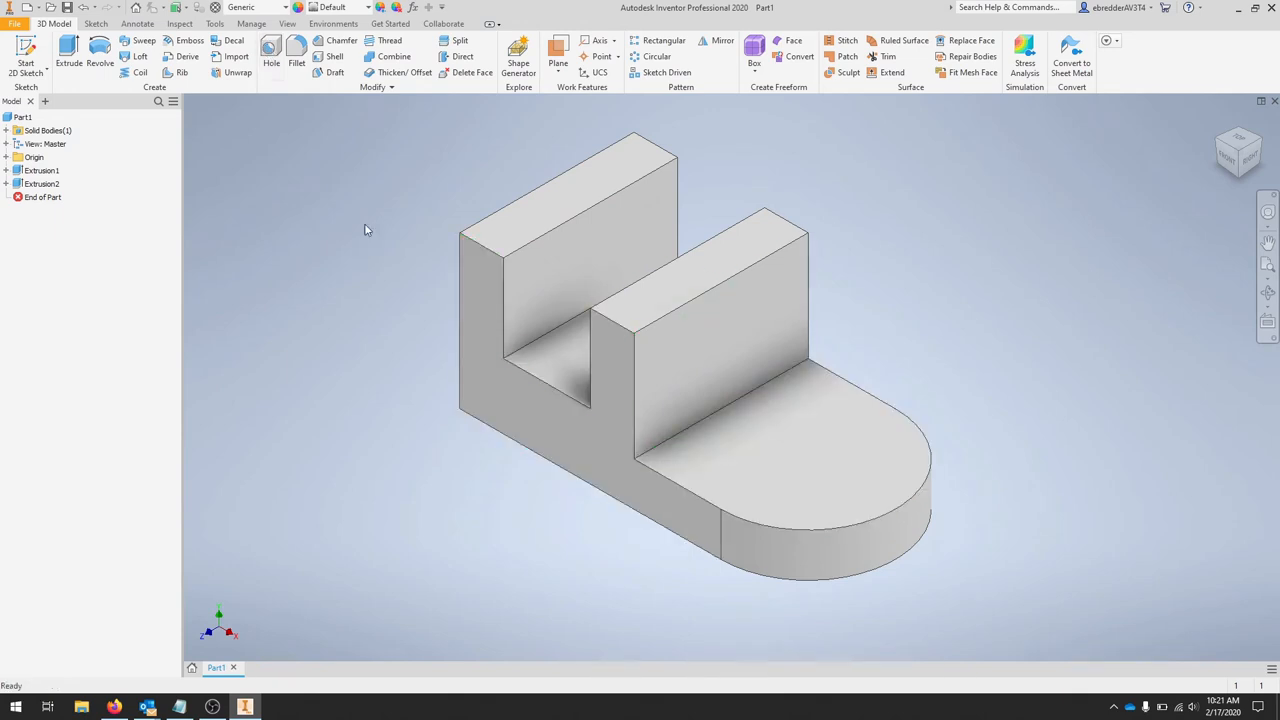
pyautogui.click(271, 50)
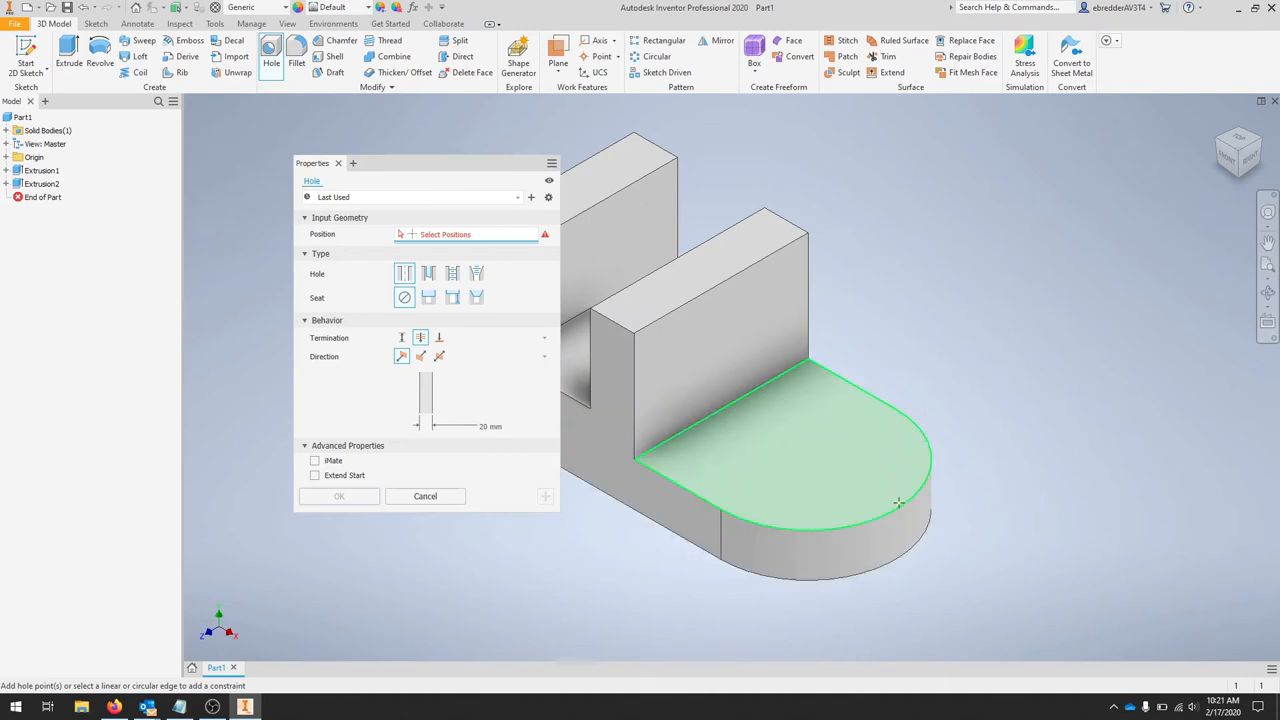
pyautogui.click(830, 460)
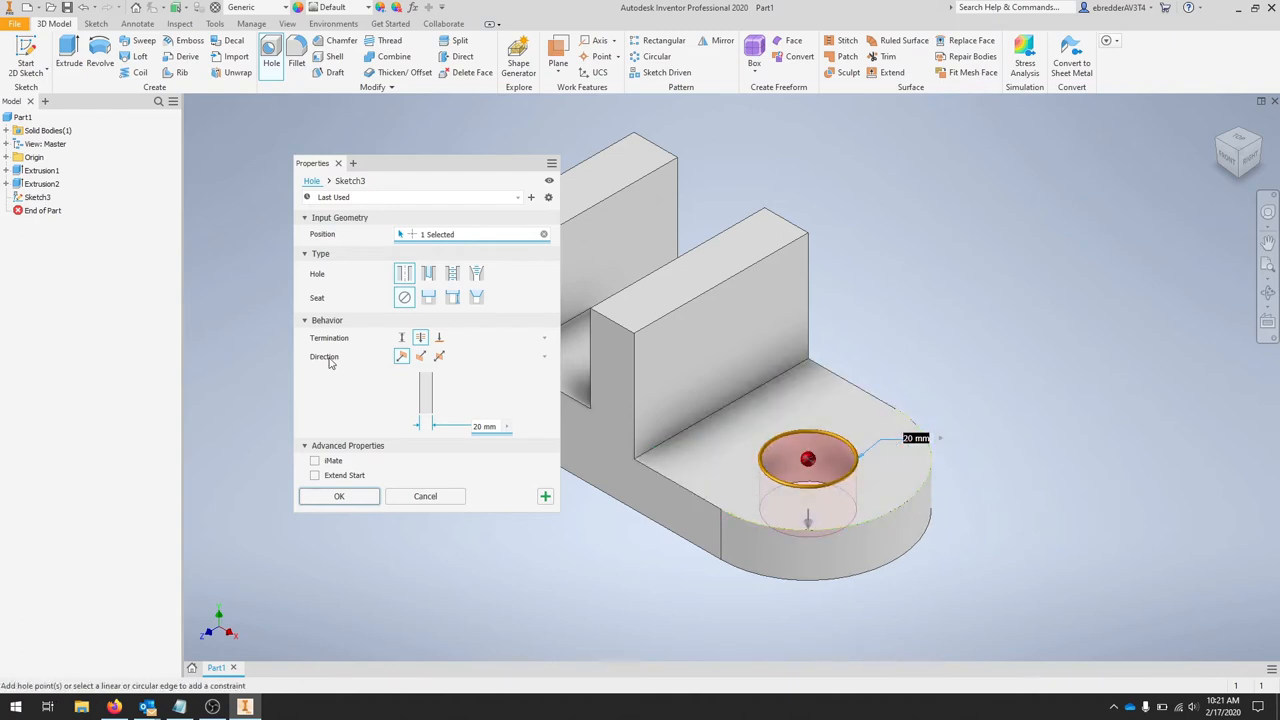
pyautogui.moveTo(420, 337)
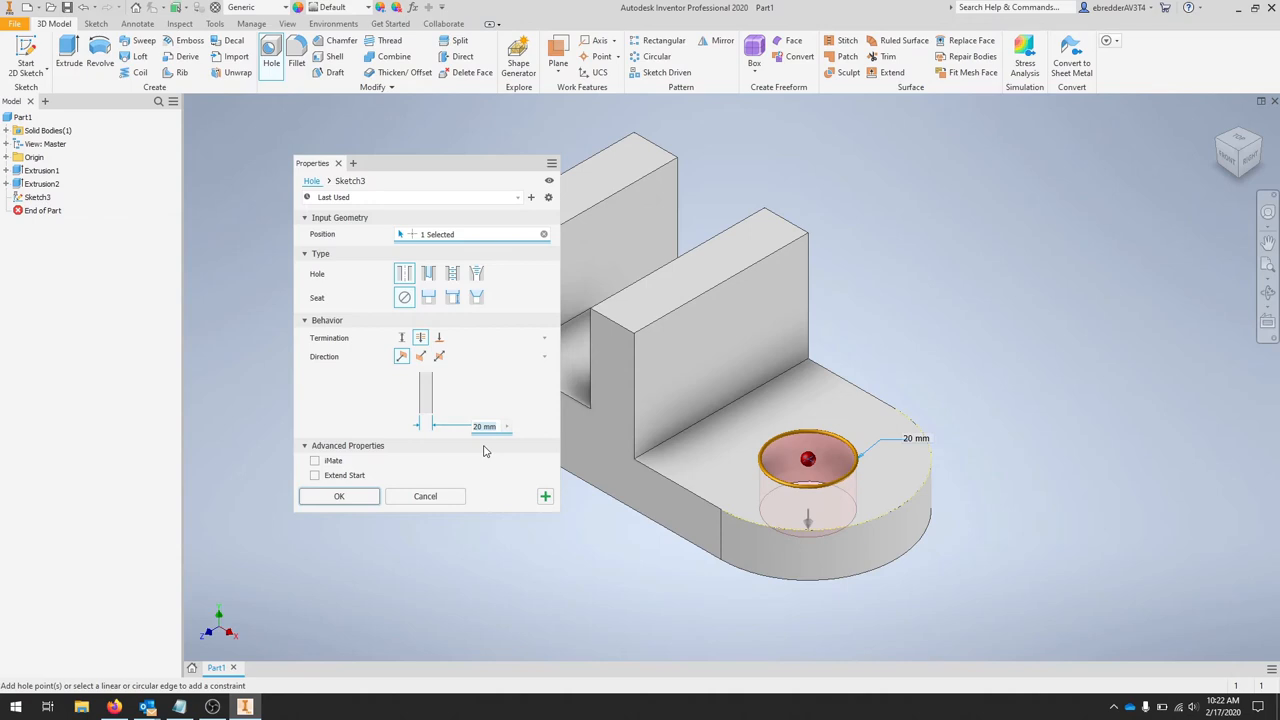
pyautogui.write('.75')
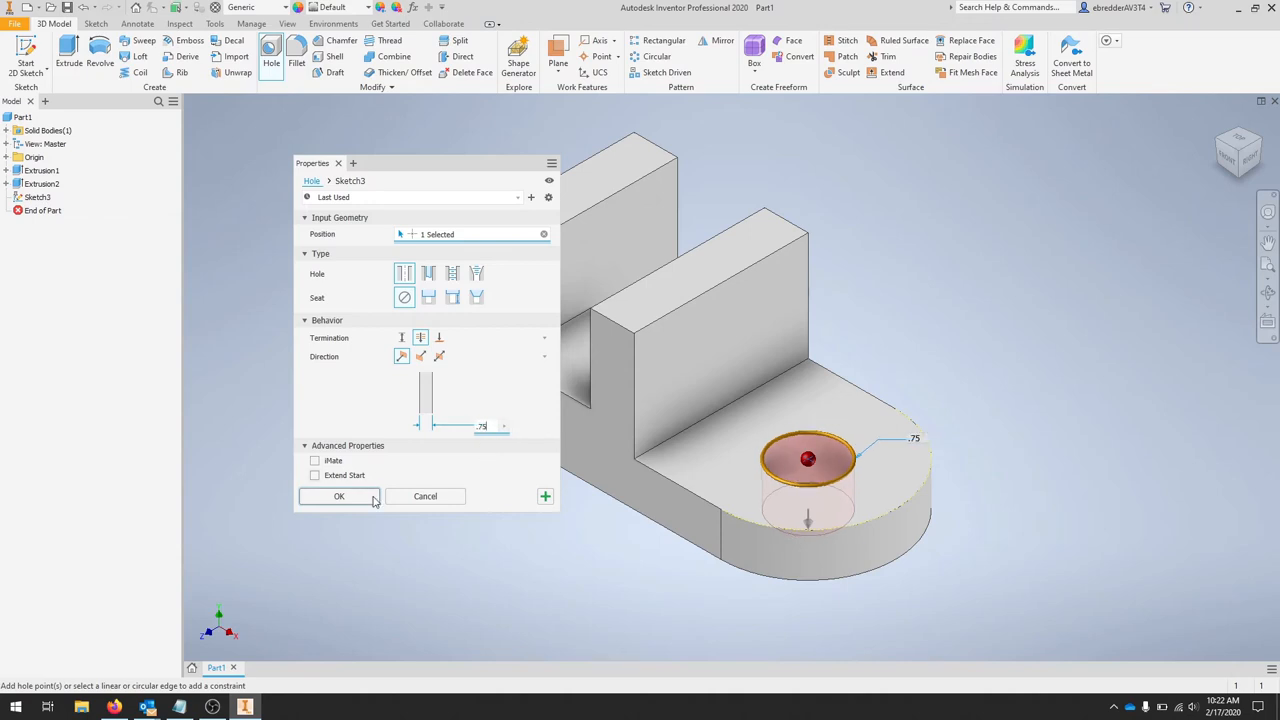
pyautogui.click(339, 496)
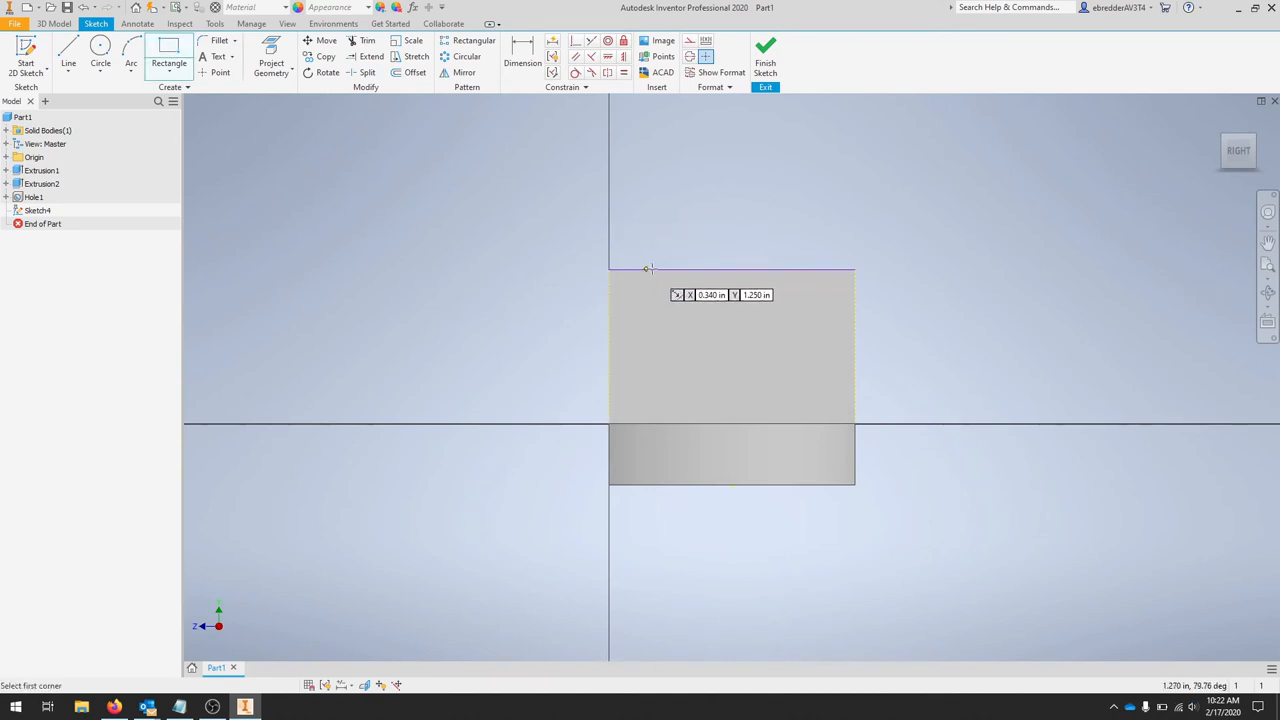
# Draw a 1.000 by .750 rectangle from the upright's top edge and add a centring point.
pyautogui.click(660, 272)
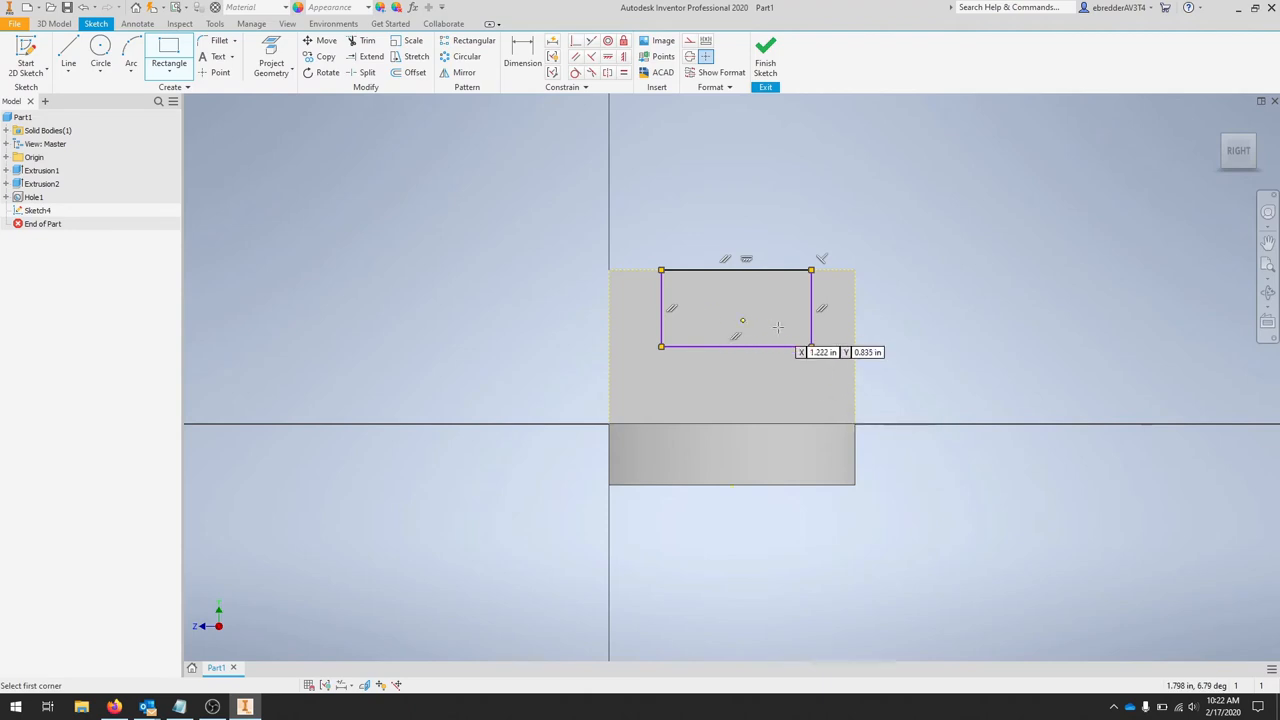
pyautogui.moveTo(846, 246)
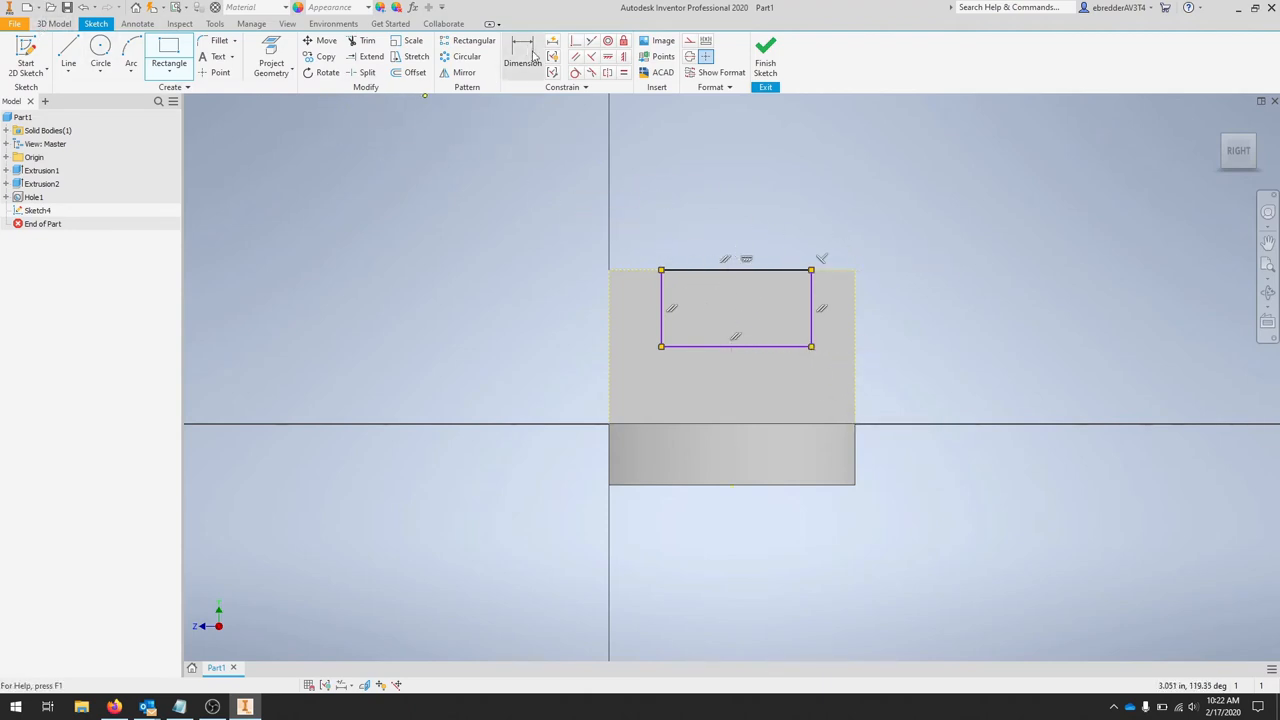
pyautogui.click(522, 55)
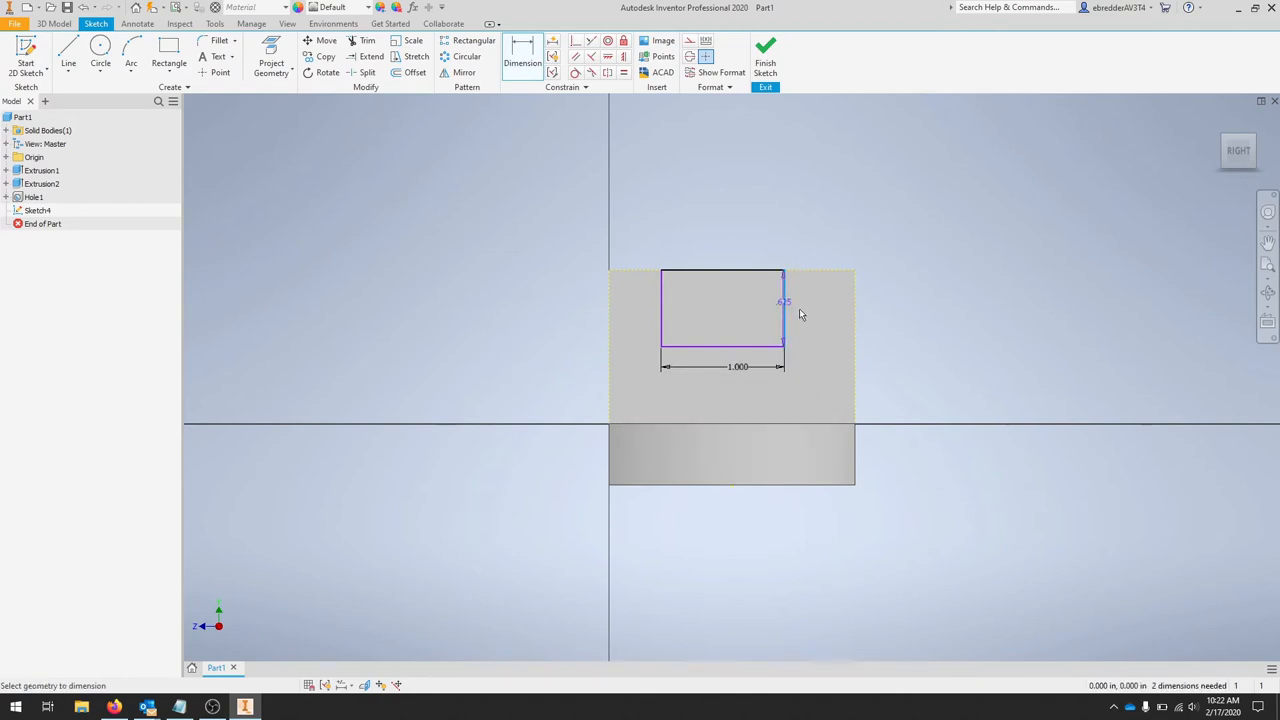
pyautogui.click(803, 300)
pyautogui.write('.750')
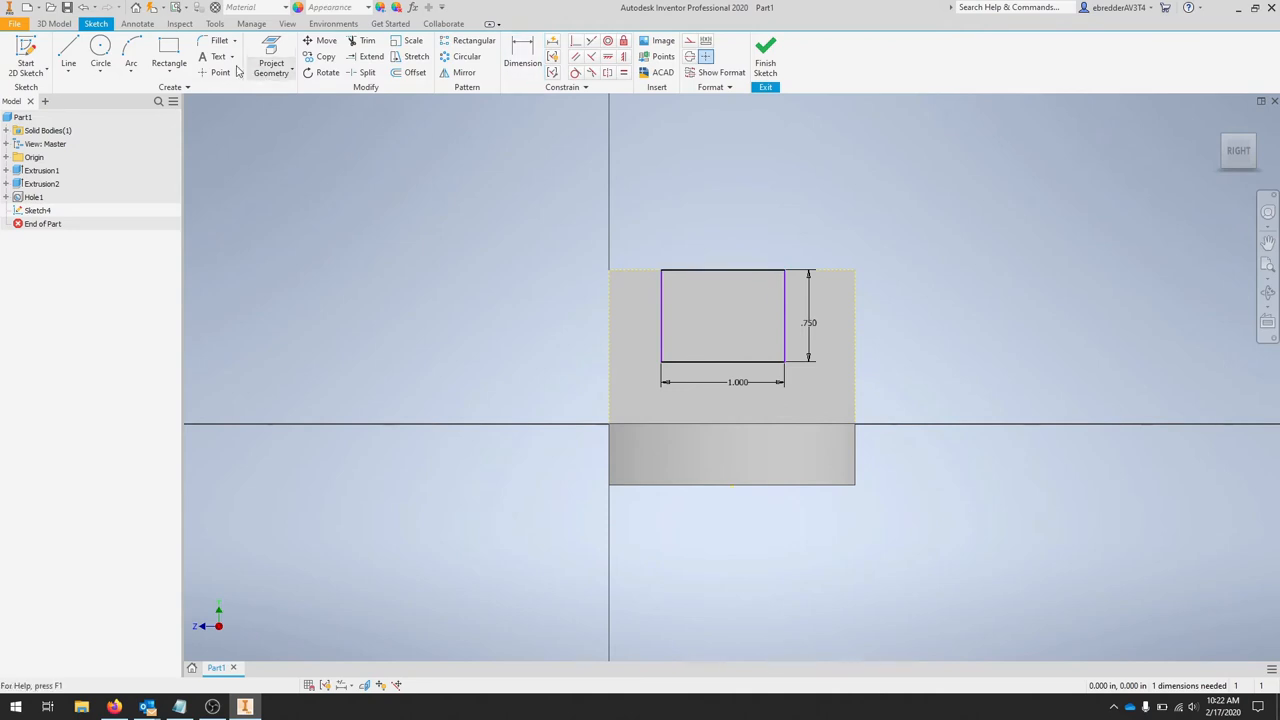
pyautogui.click(220, 72)
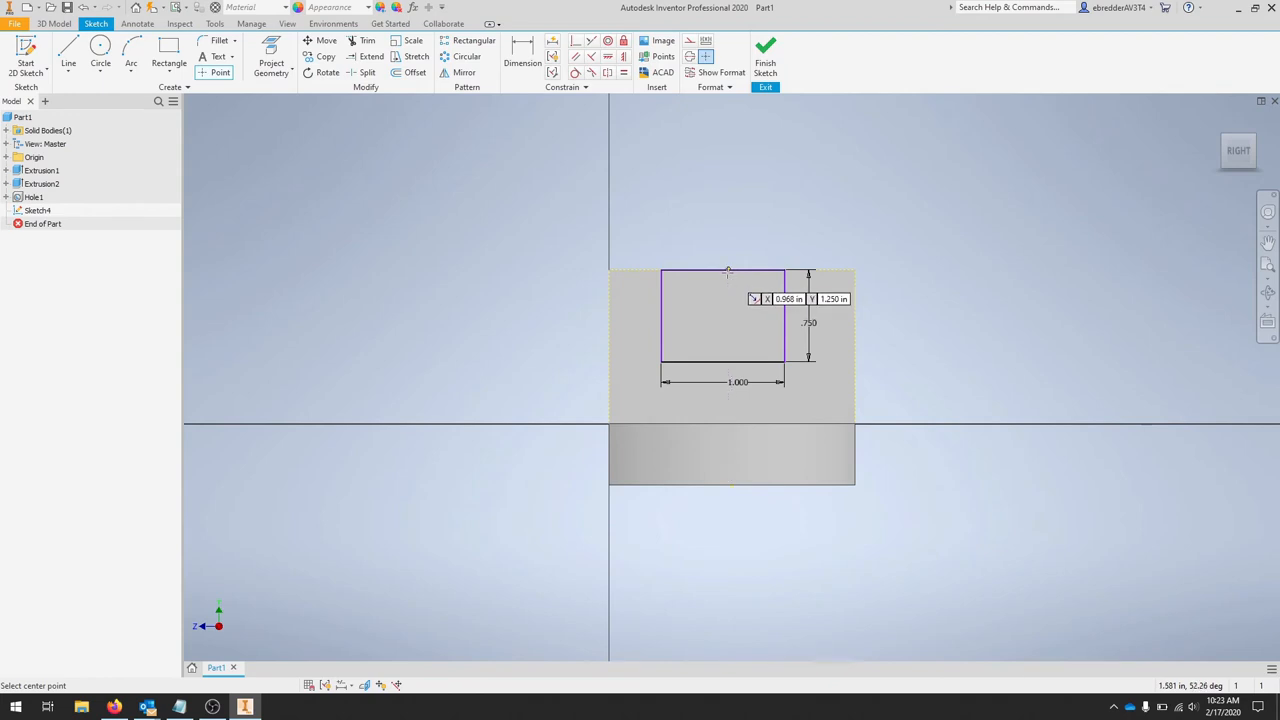
pyautogui.moveTo(692, 305)
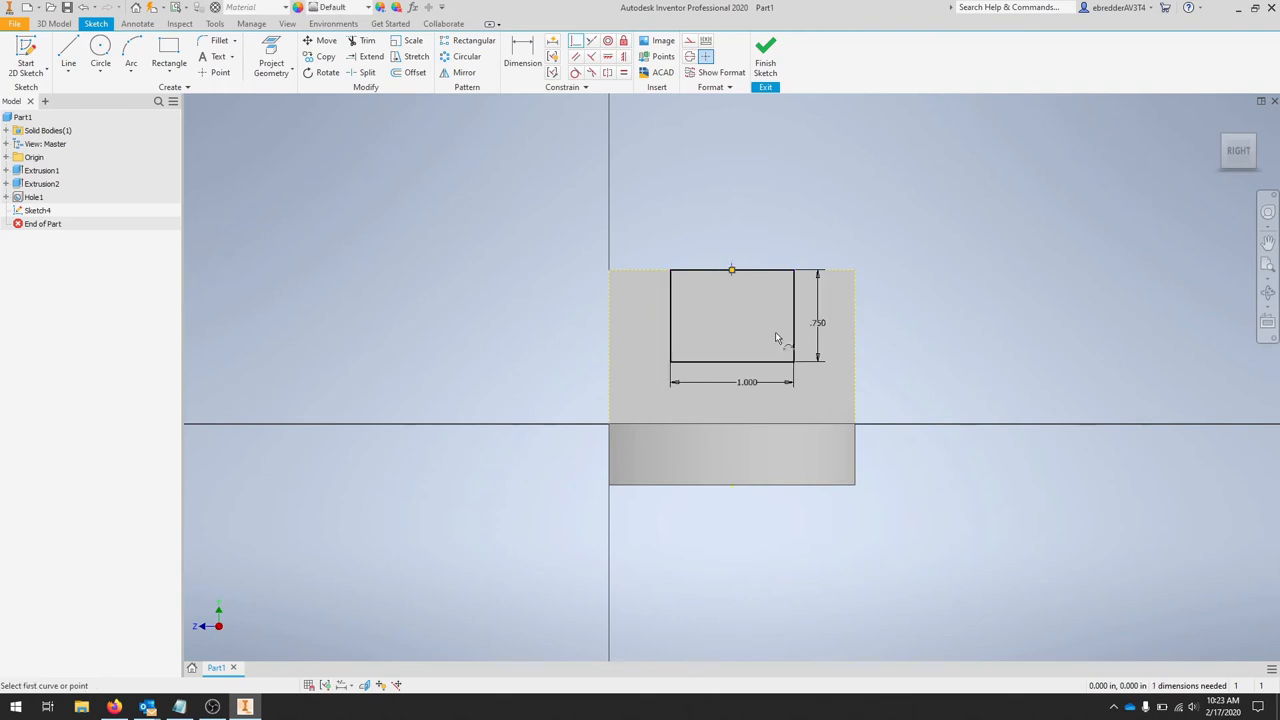
pyautogui.moveTo(843, 400)
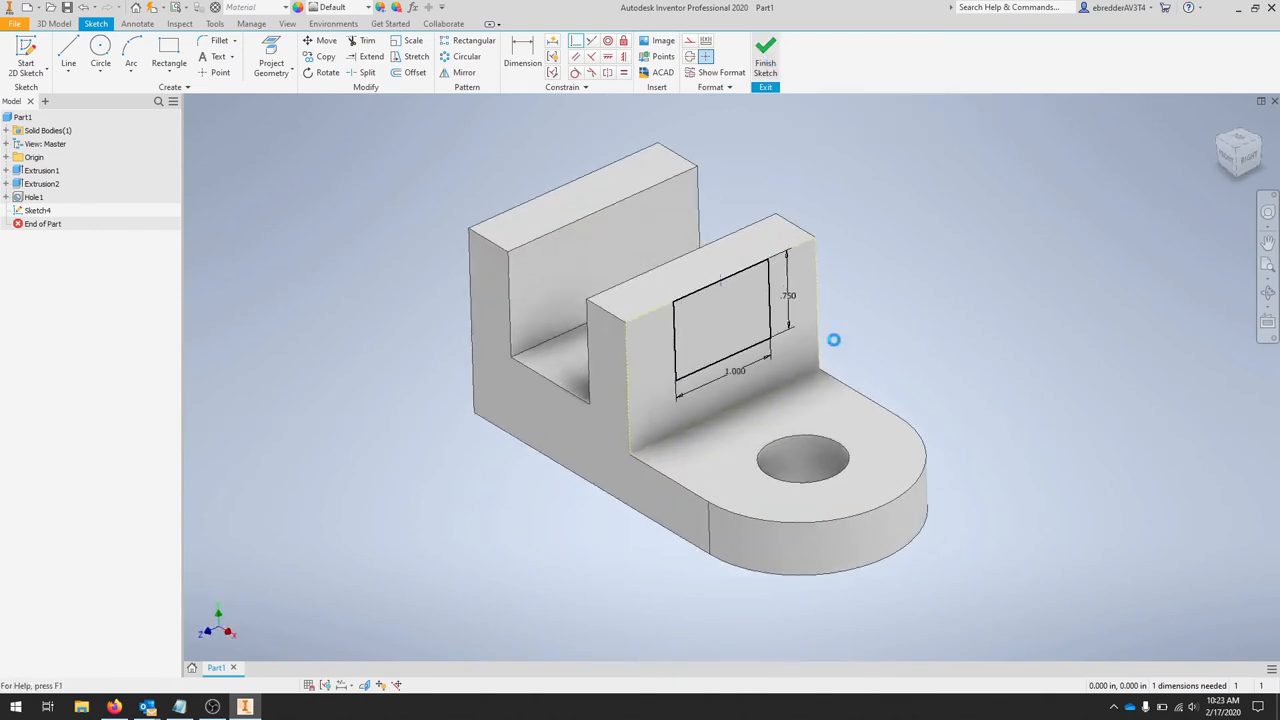
# Extrude-cut the rectangle, then edit Extrusion3's distance to 2.000 in through both uprights.
pyautogui.click(765, 52)
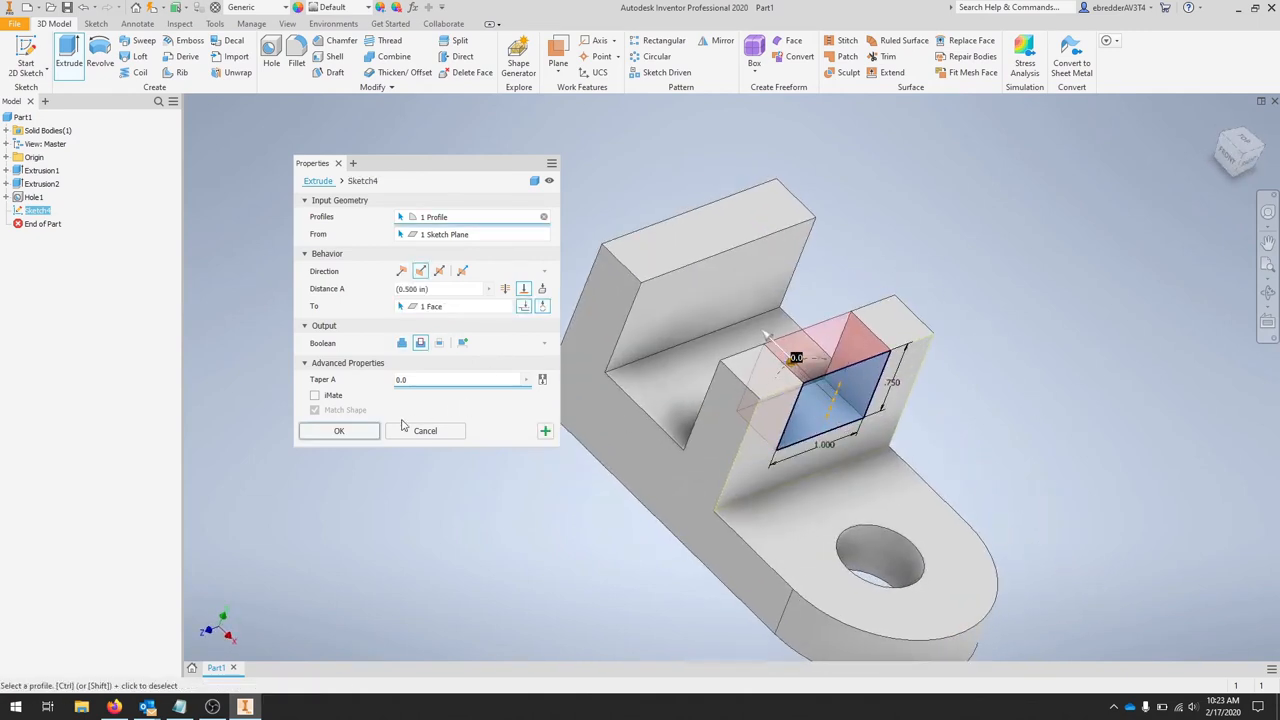
pyautogui.click(338, 430)
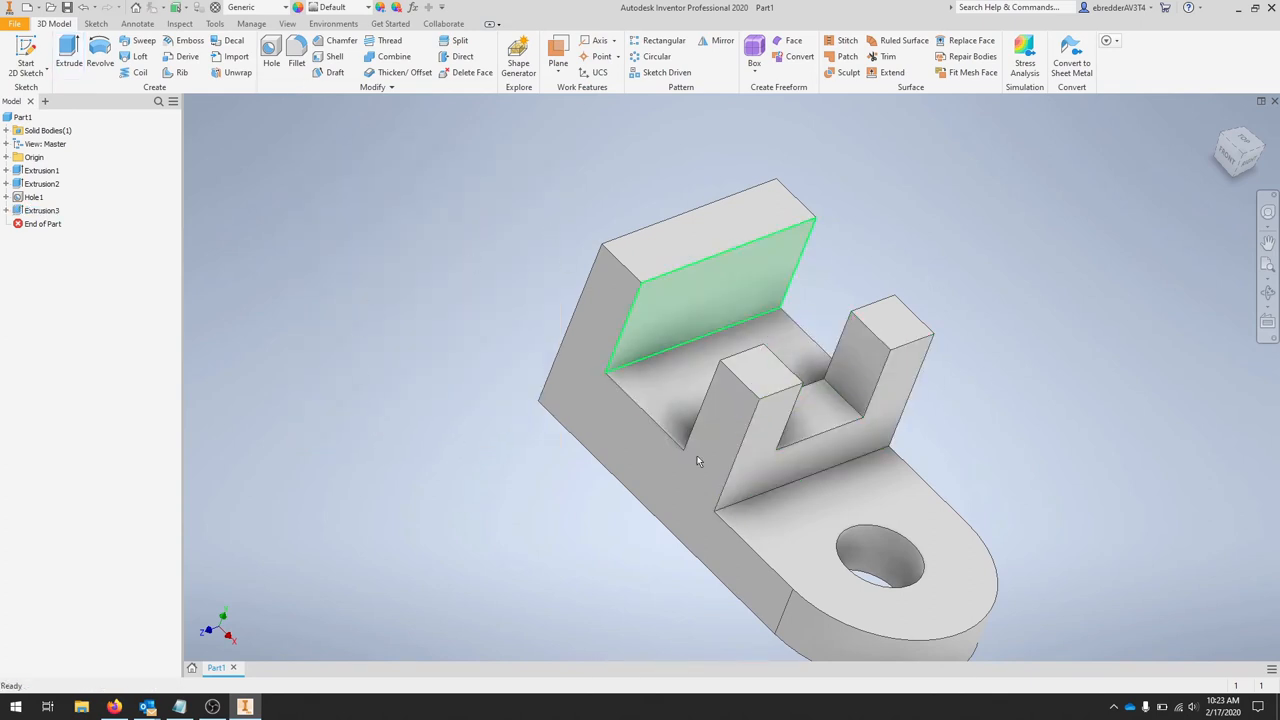
pyautogui.rightClick(35, 210)
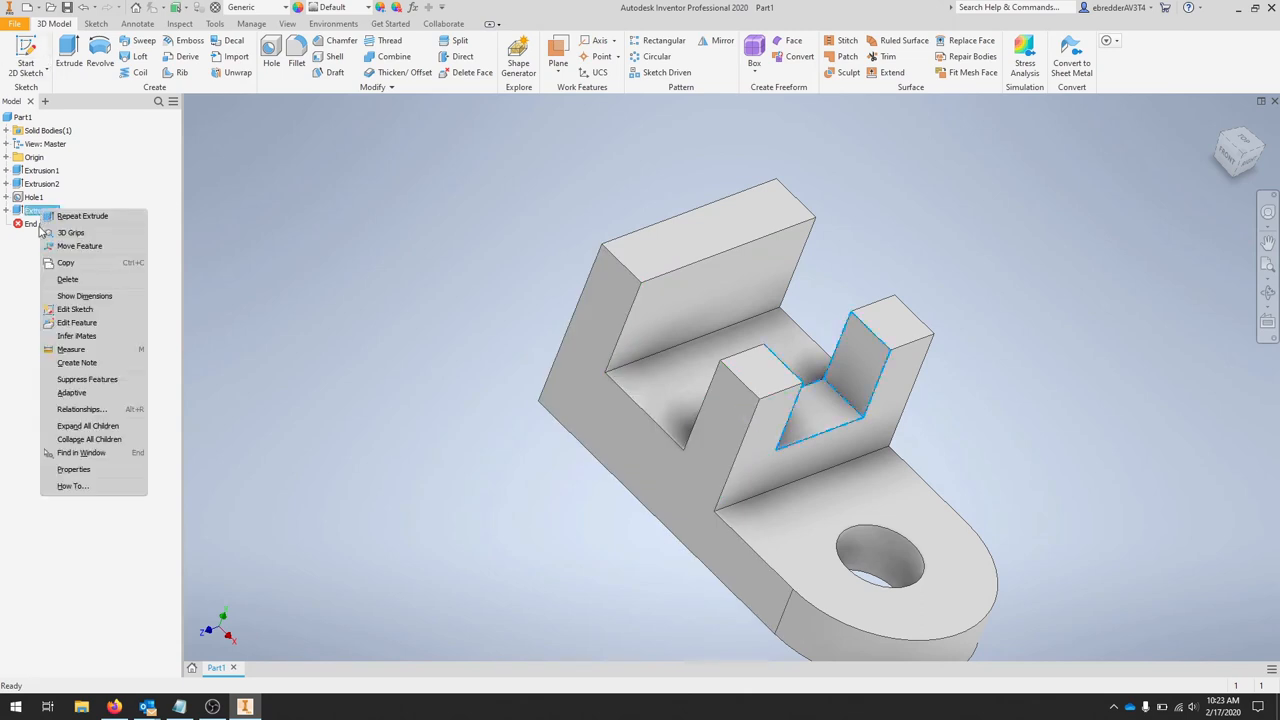
pyautogui.moveTo(77, 322)
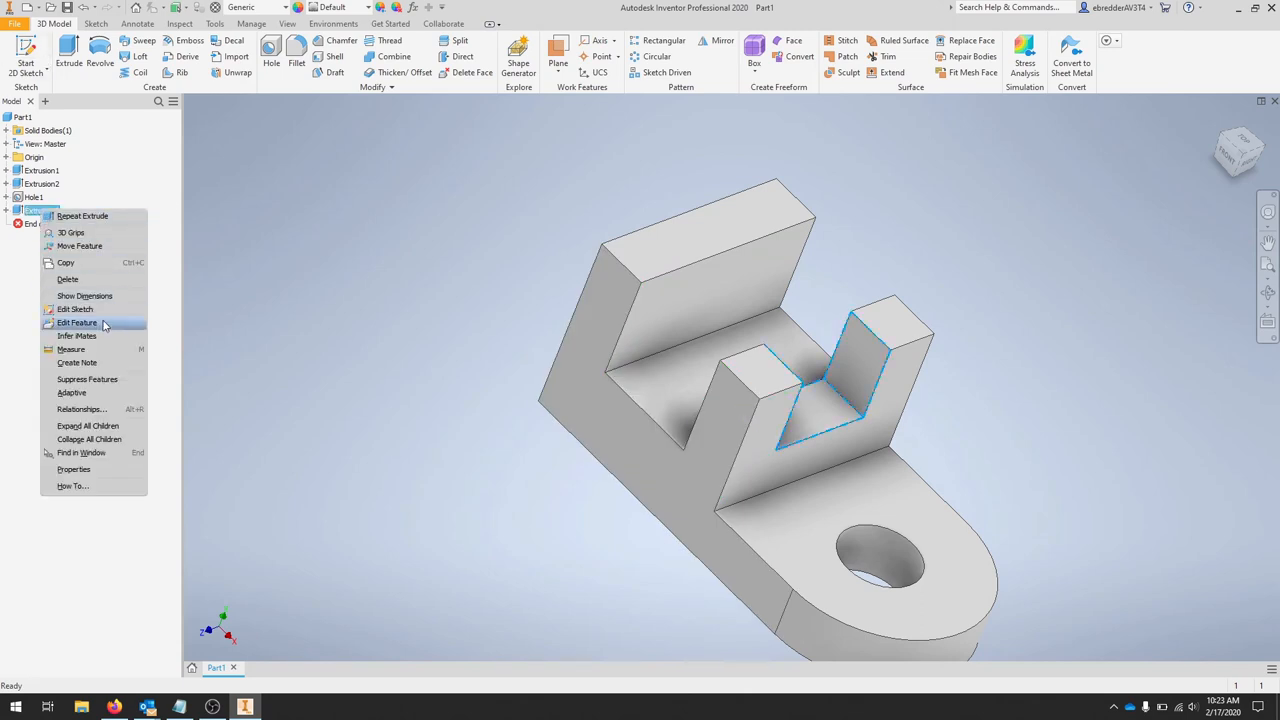
pyautogui.click(77, 322)
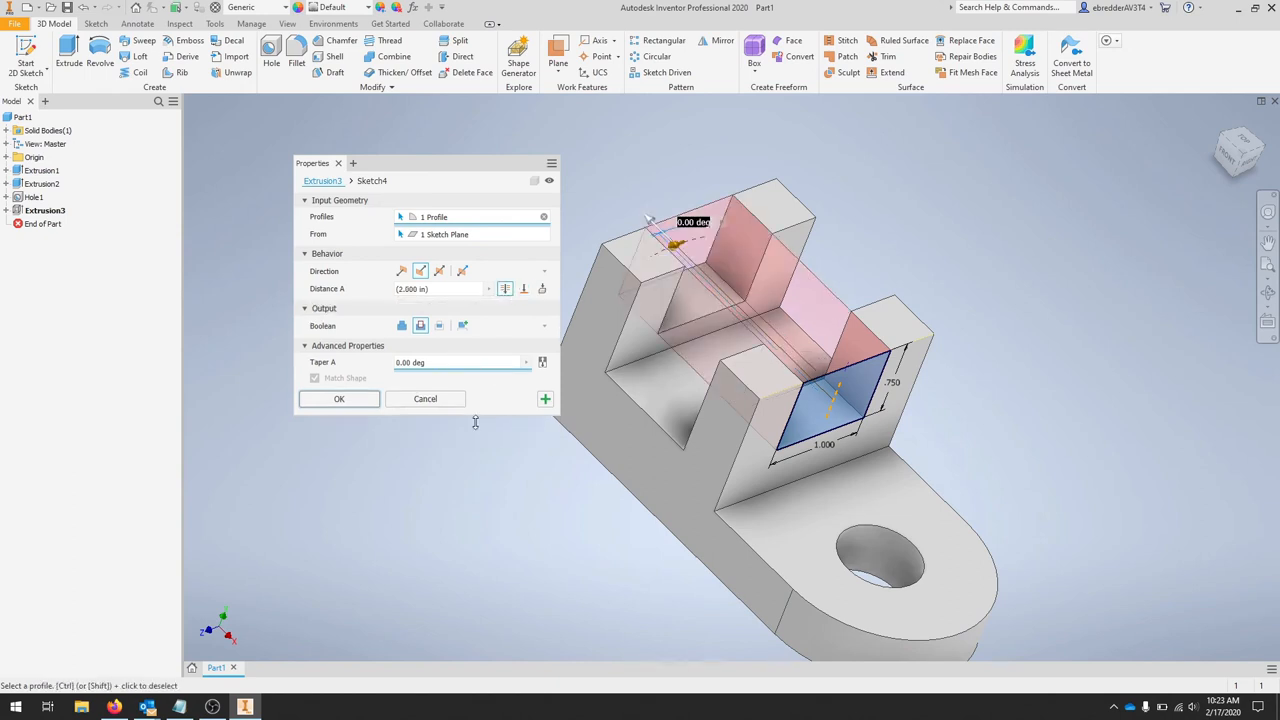
pyautogui.click(339, 398)
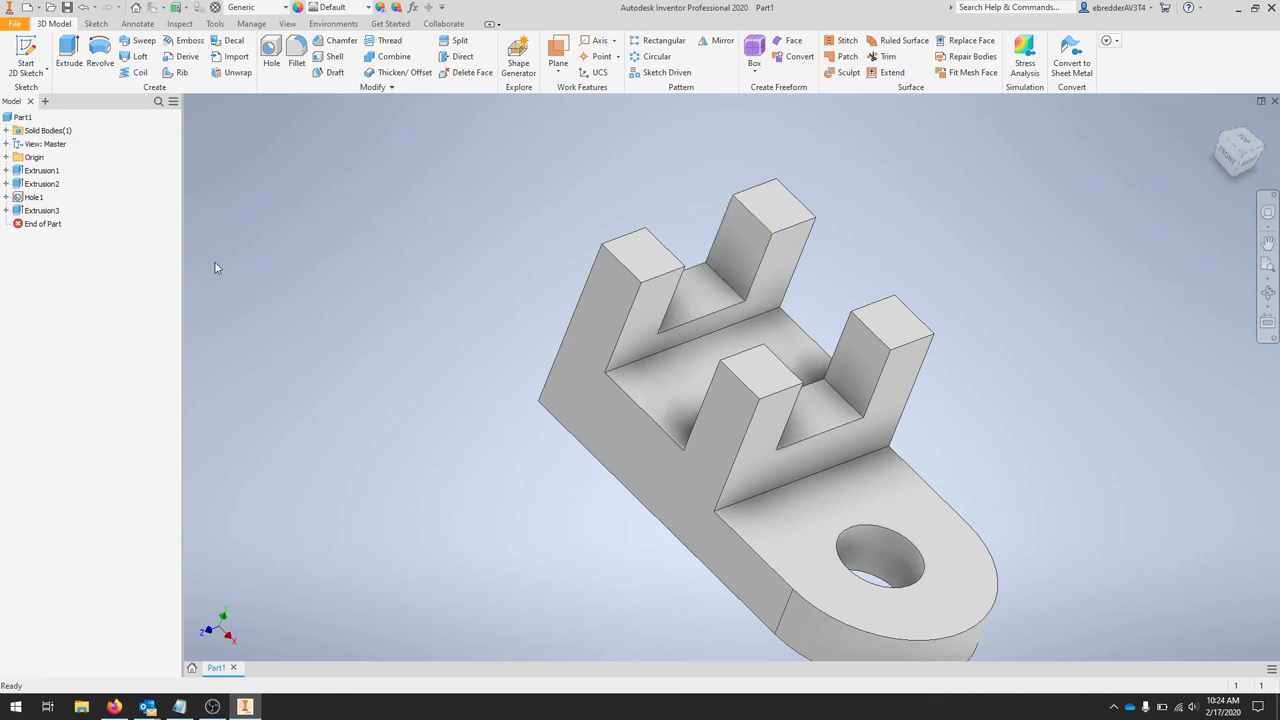
# Rename the model tree features to base, semiC, Hole and rectCut.
pyautogui.click(42, 210)
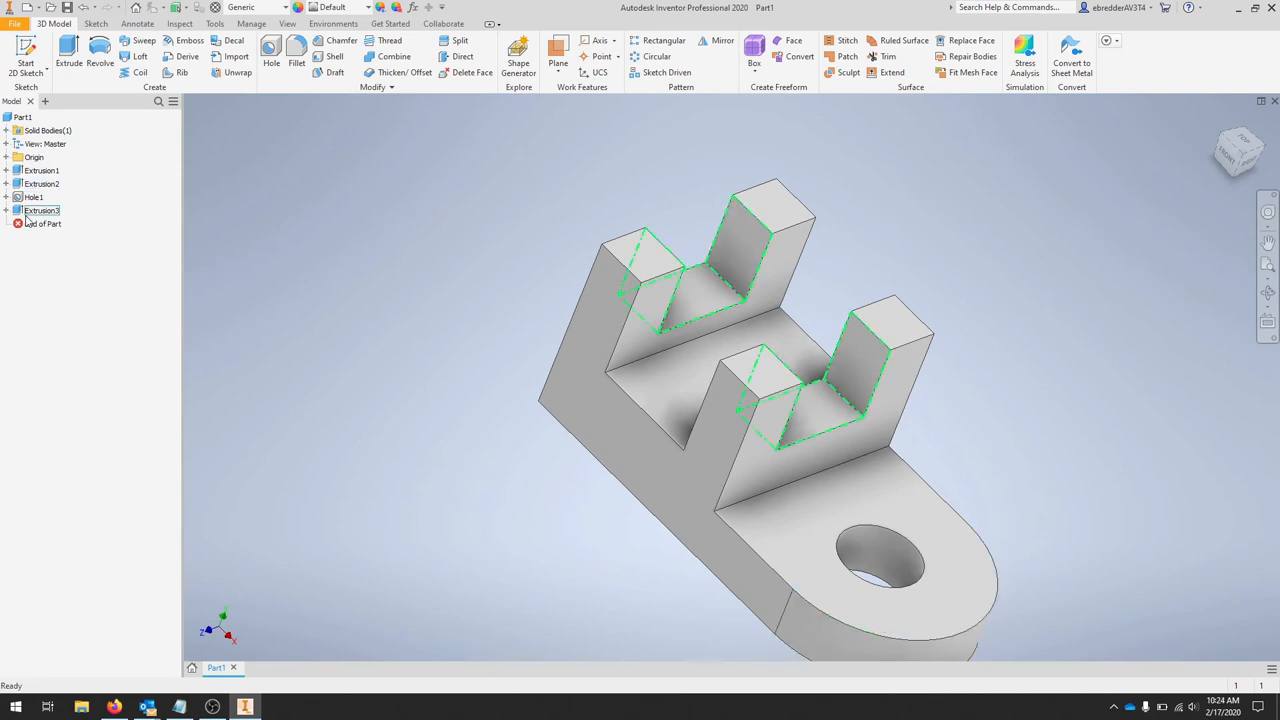
pyautogui.rightClick(40, 210)
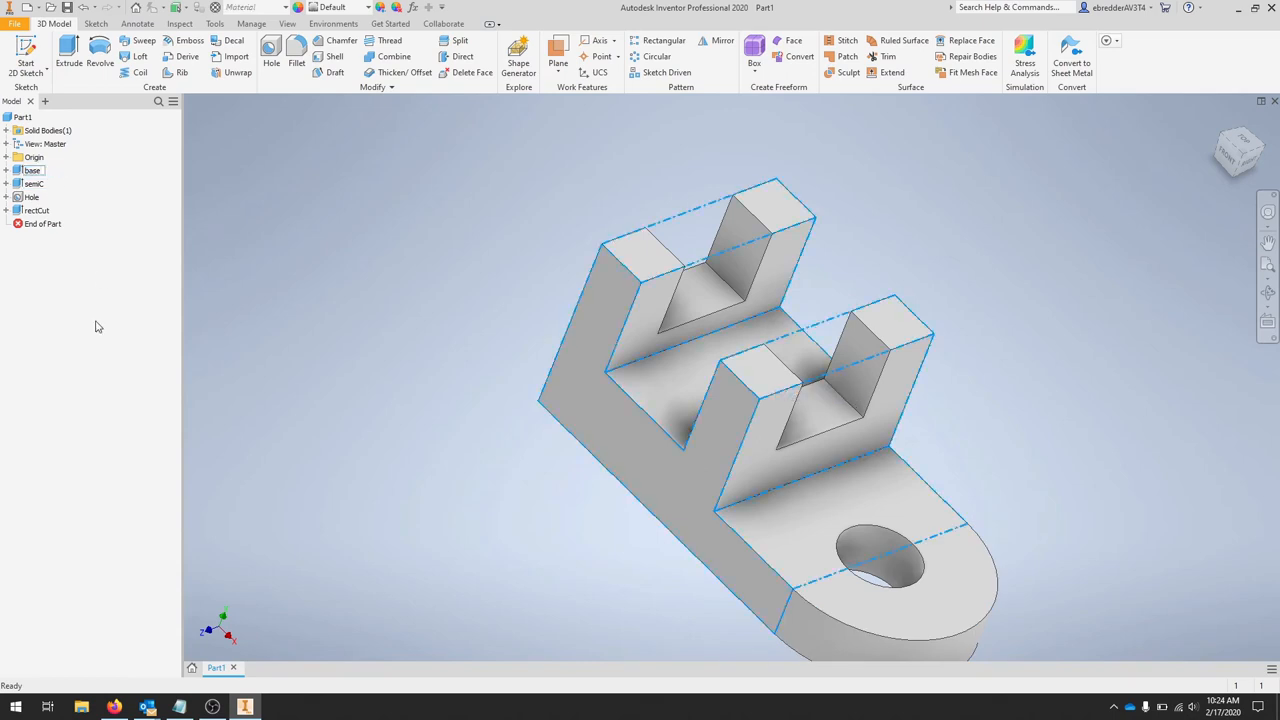
pyautogui.click(31, 170)
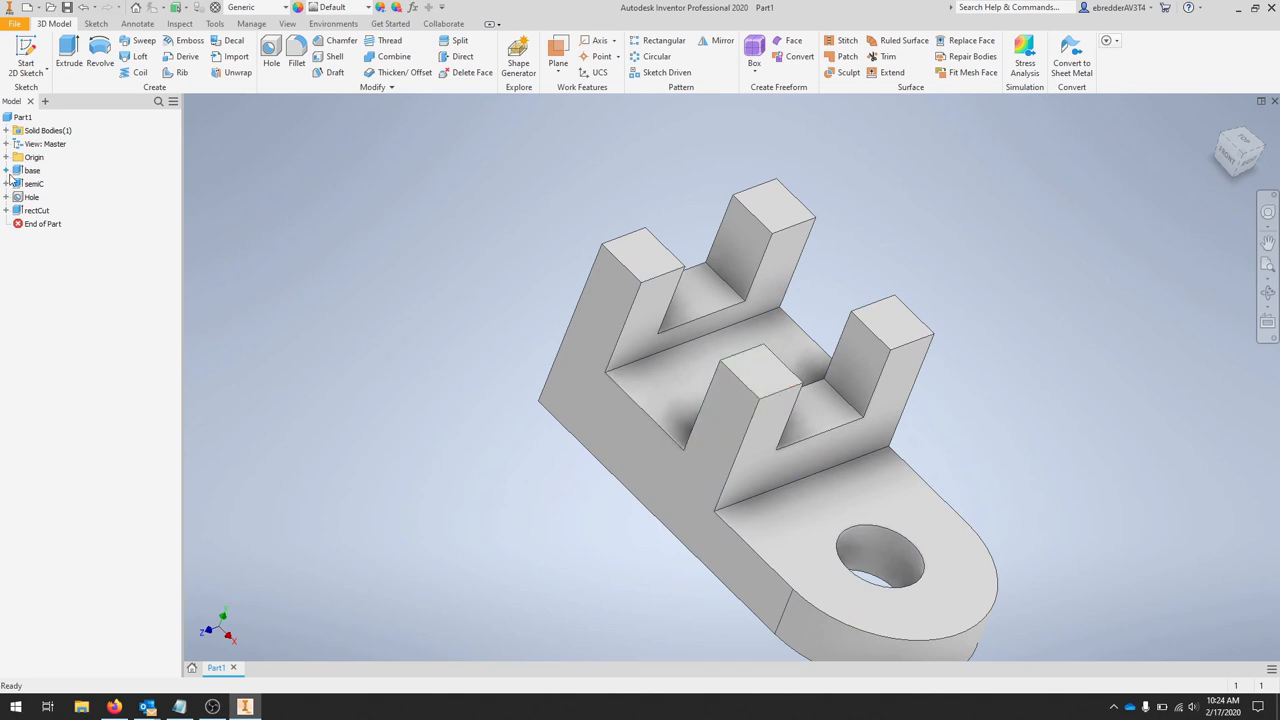
# Edit the base sketch to add a .25 fillet at its inner corner, then finish.
pyautogui.rightClick(48, 183)
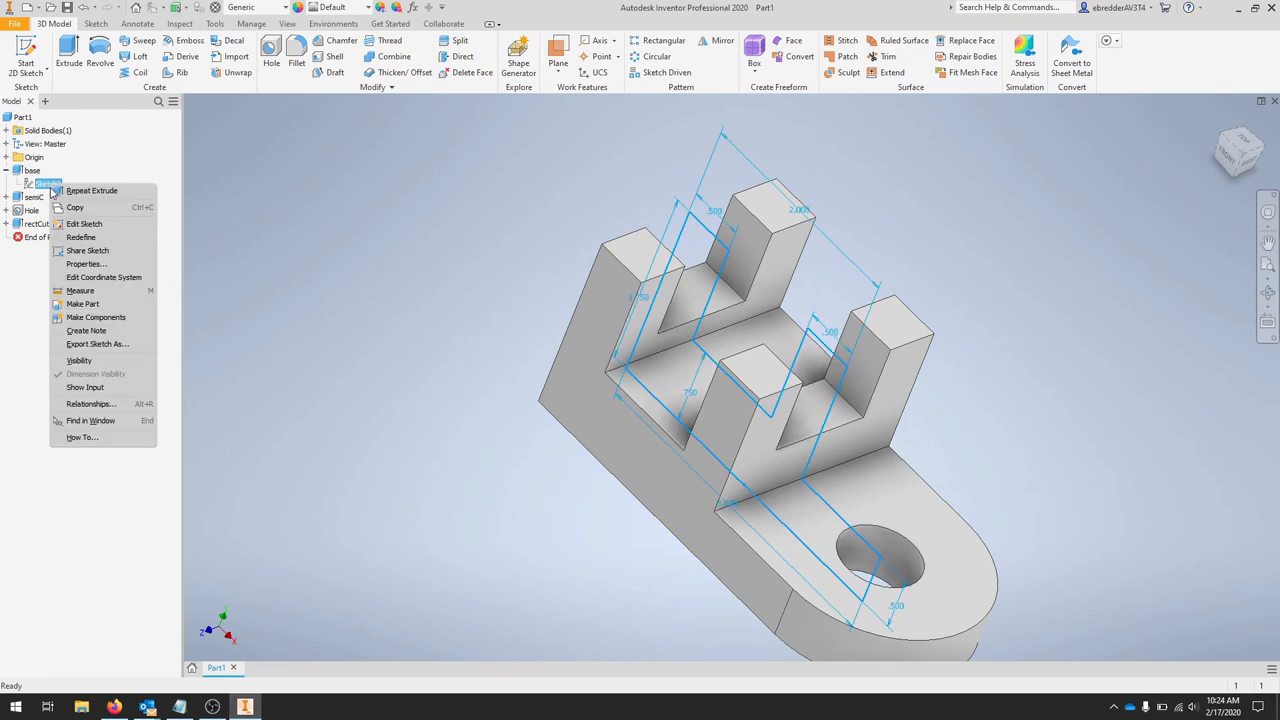
pyautogui.click(84, 223)
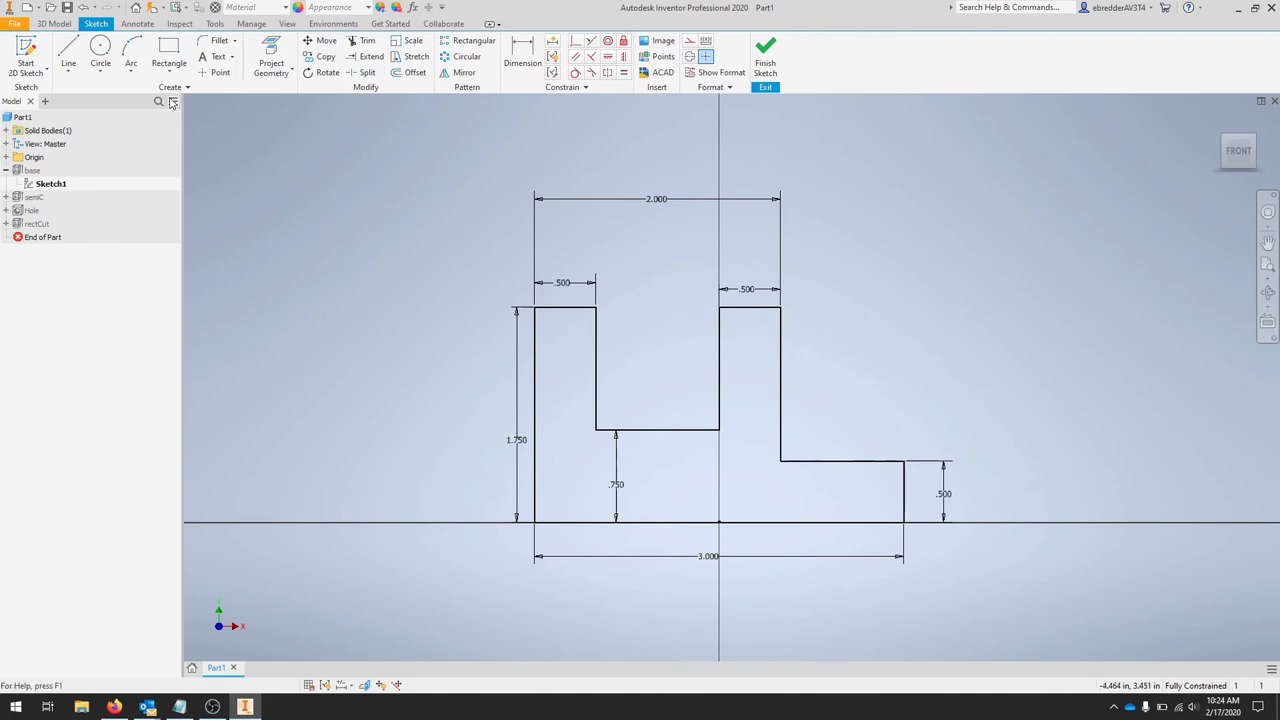
pyautogui.click(218, 40)
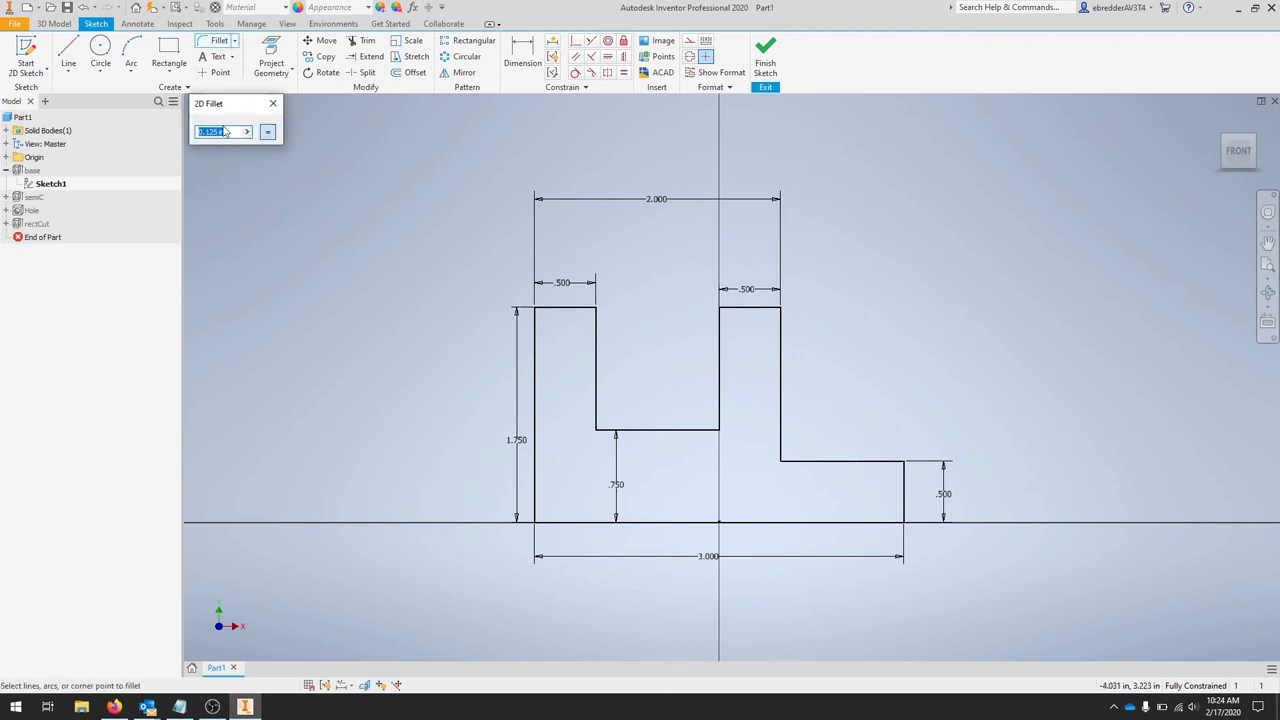
pyautogui.write('.25')
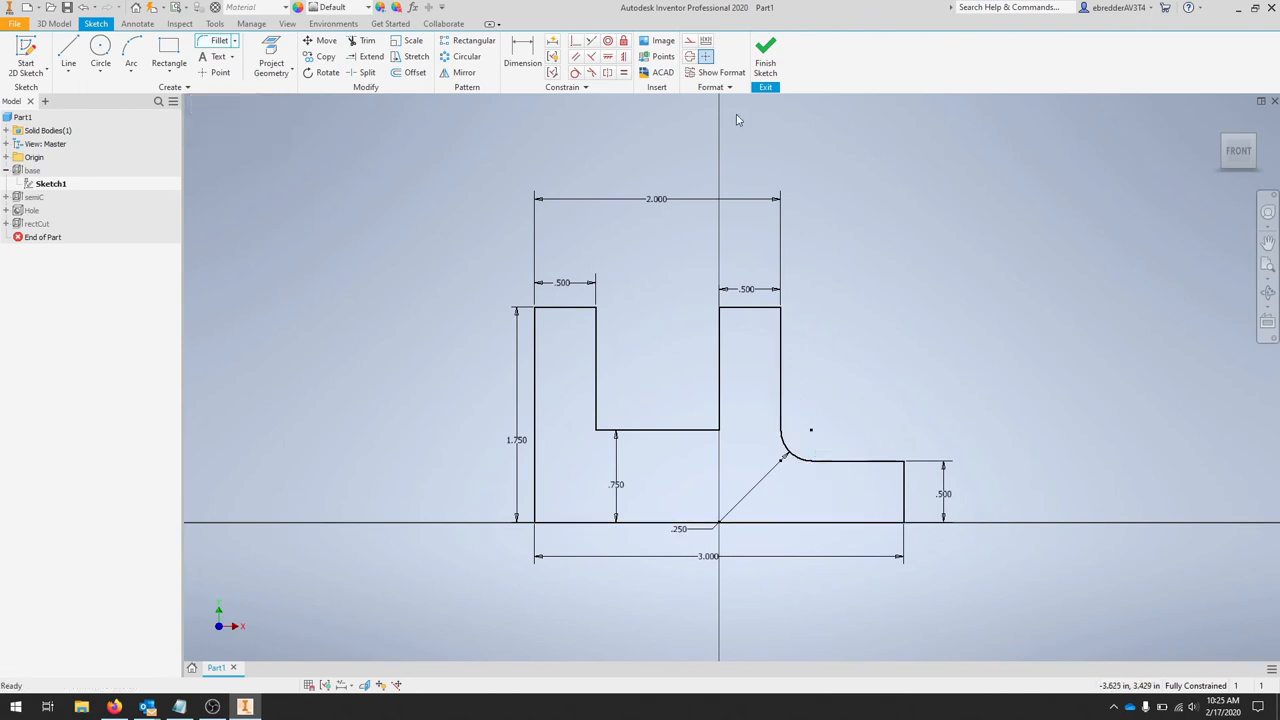
pyautogui.click(765, 55)
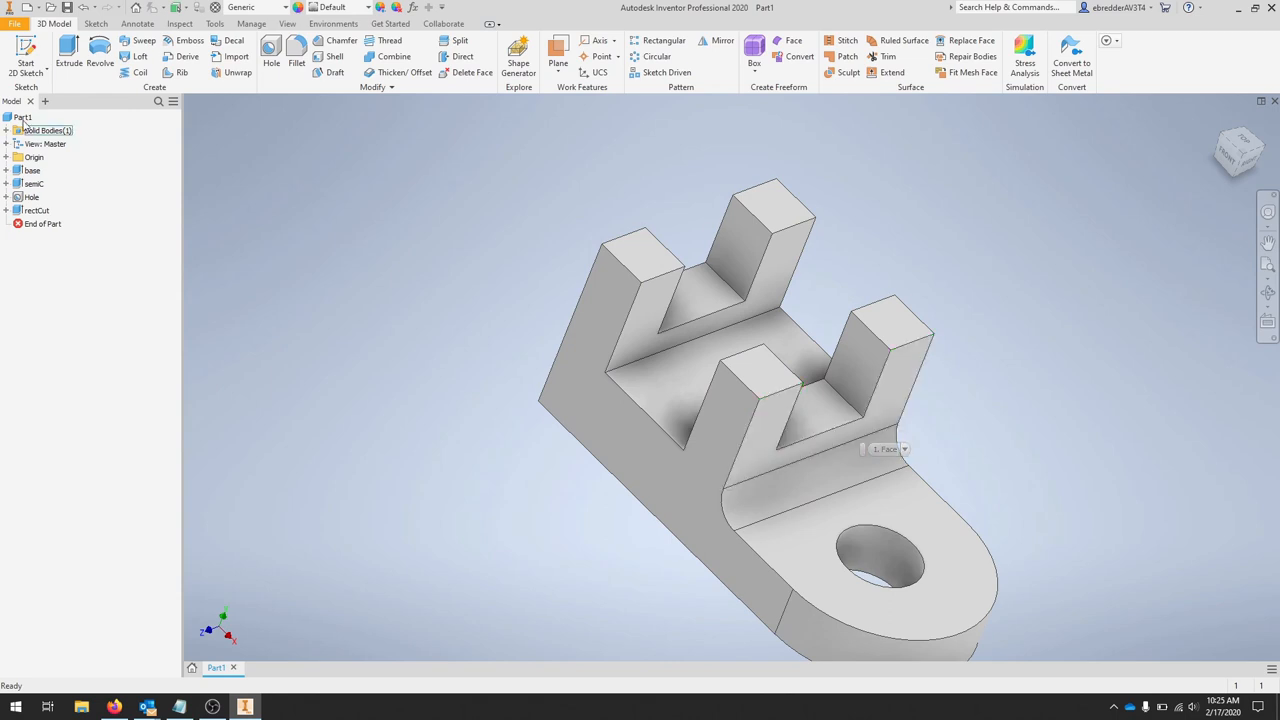
# In Part1's iProperties, try Aluminum 6061 and view its global mass moments.
pyautogui.rightClick(40, 117)
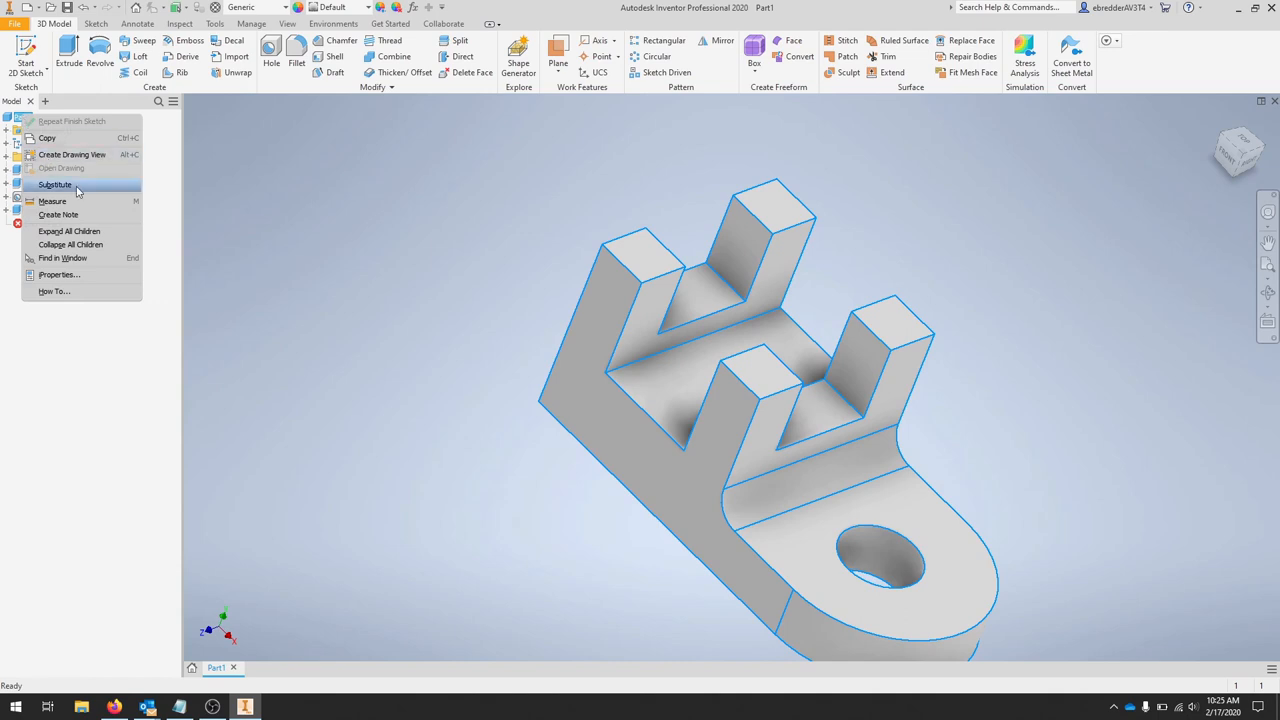
pyautogui.moveTo(60, 275)
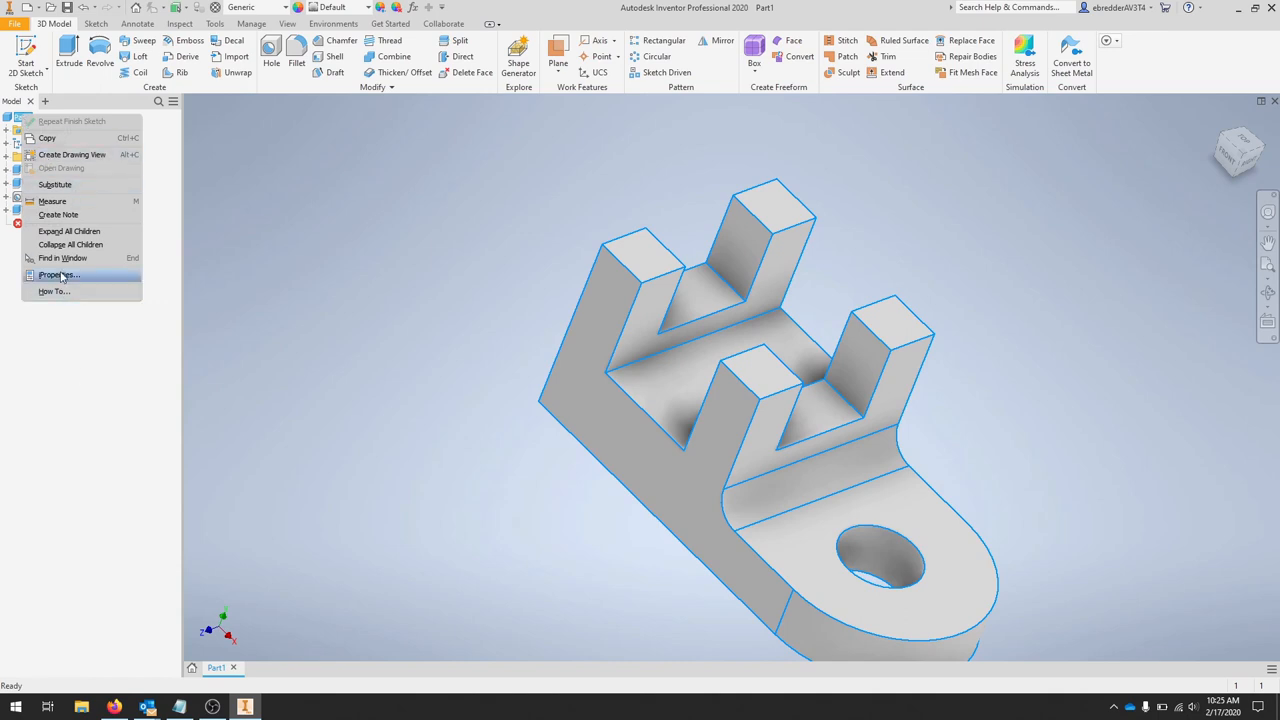
pyautogui.click(59, 274)
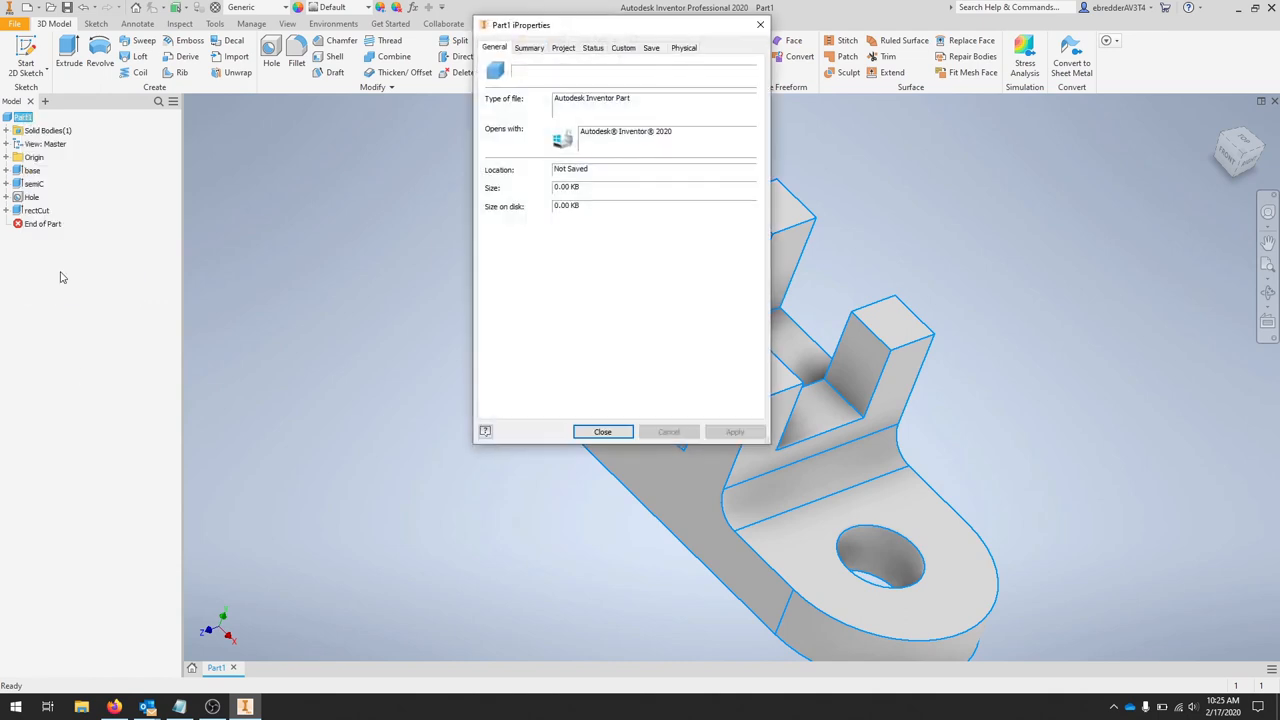
pyautogui.moveTo(685, 52)
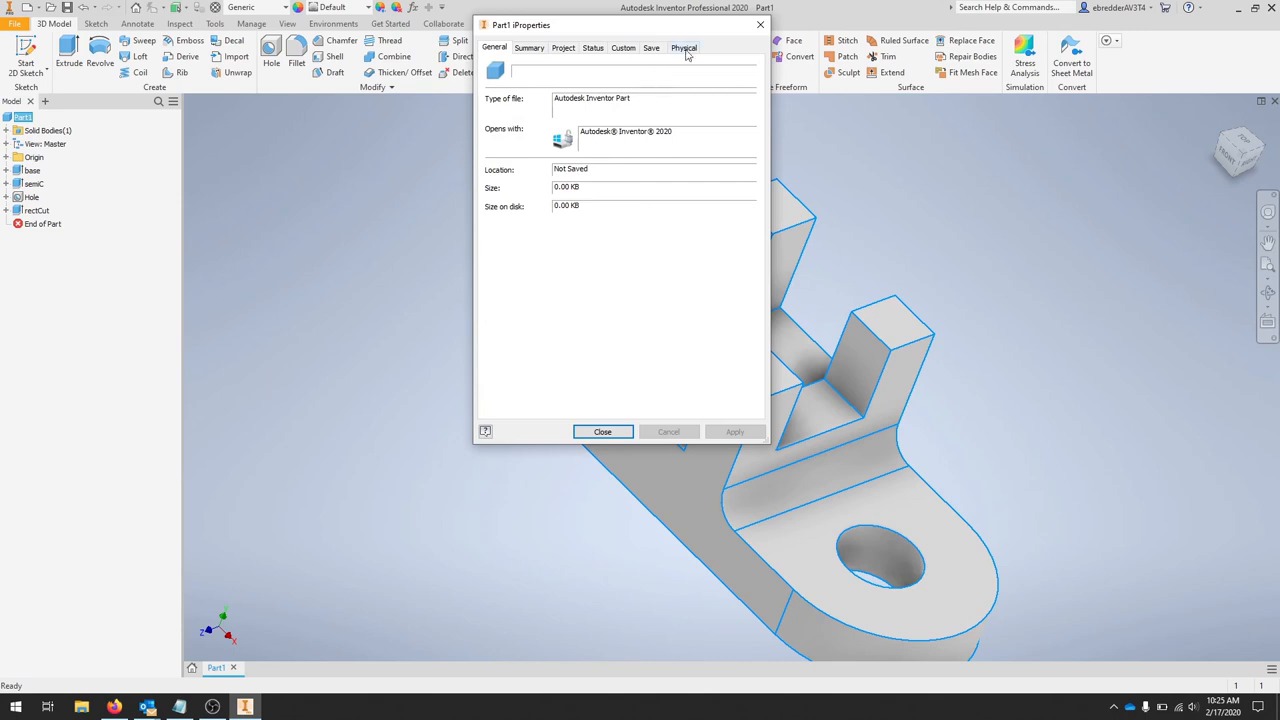
pyautogui.click(684, 47)
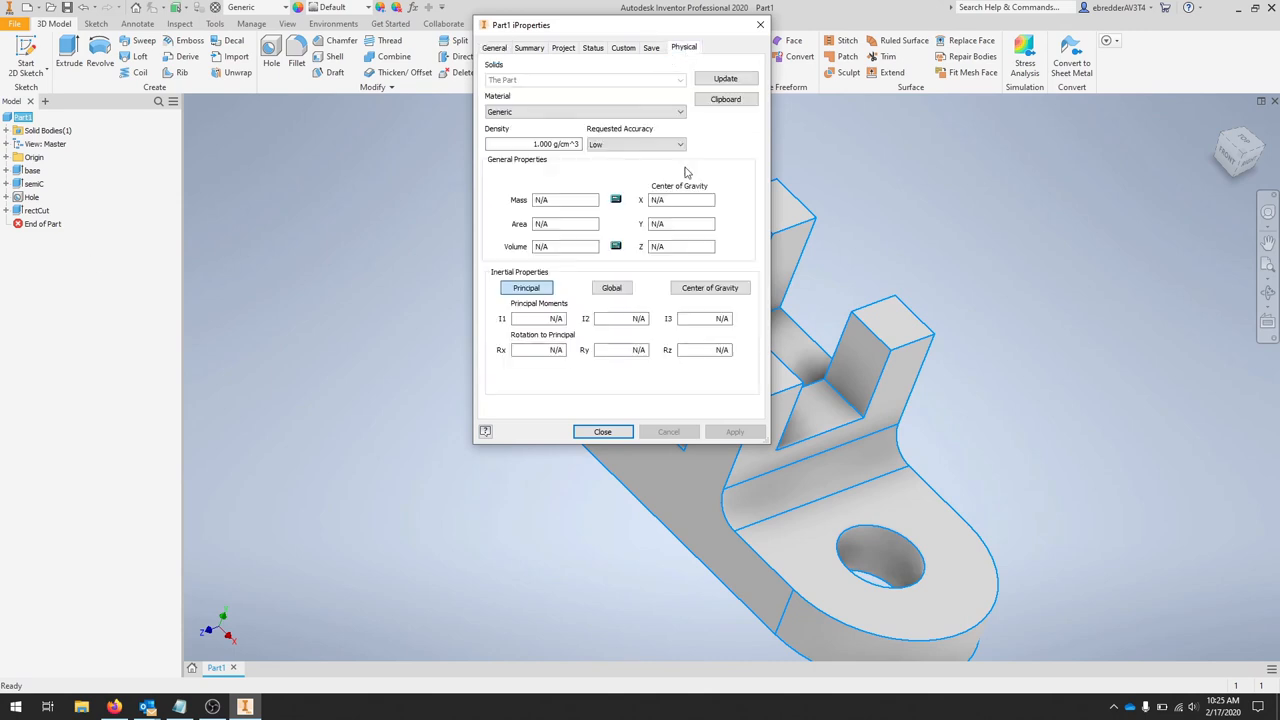
pyautogui.click(585, 111)
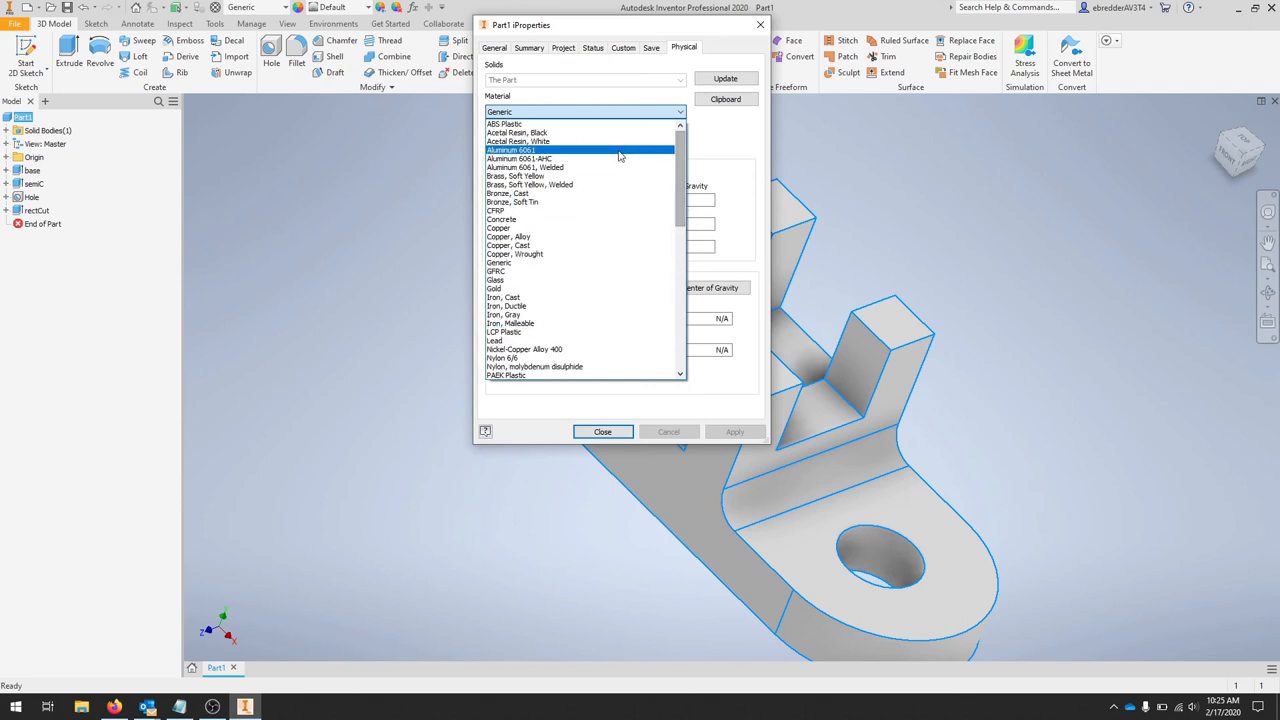
pyautogui.click(510, 150)
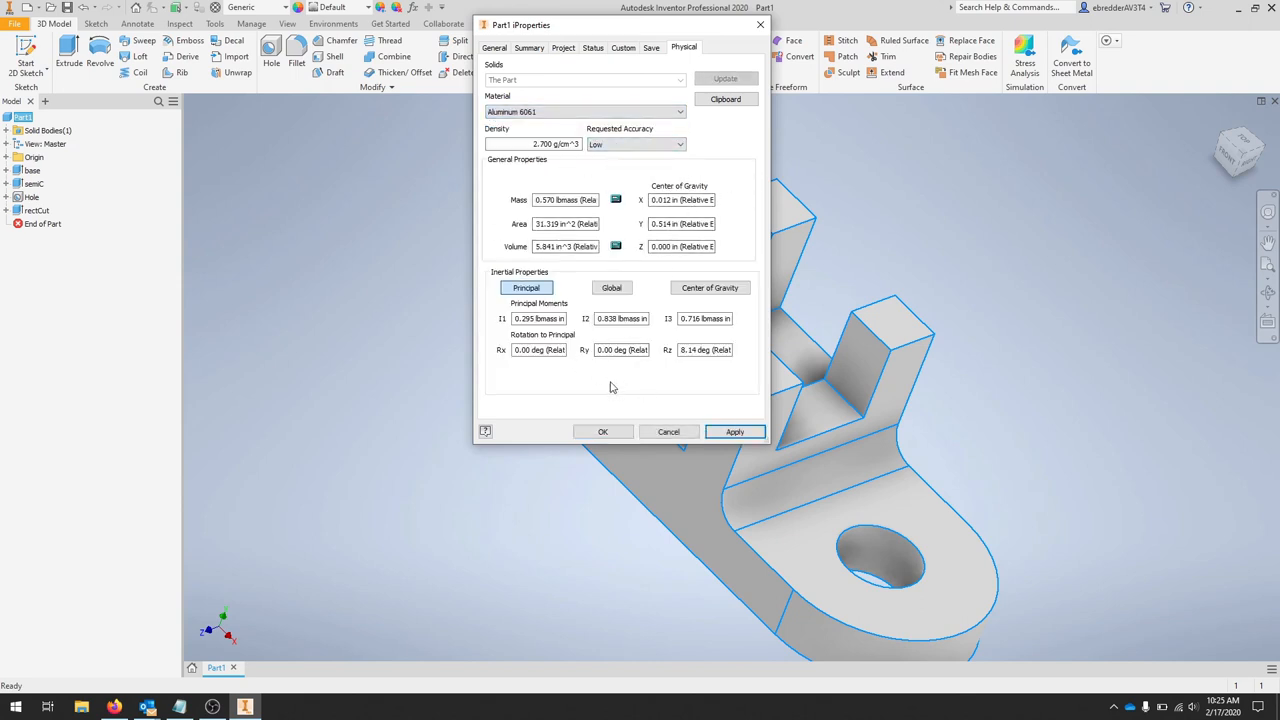
pyautogui.moveTo(547, 338)
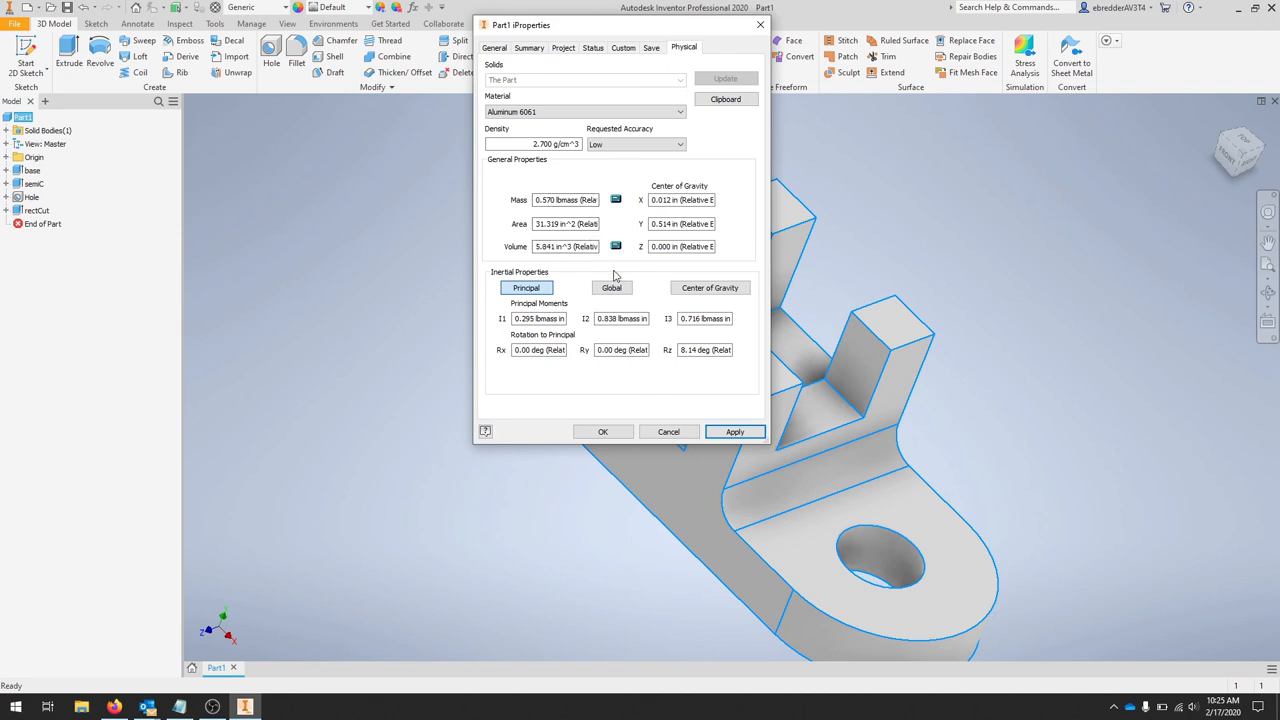
pyautogui.moveTo(610, 278)
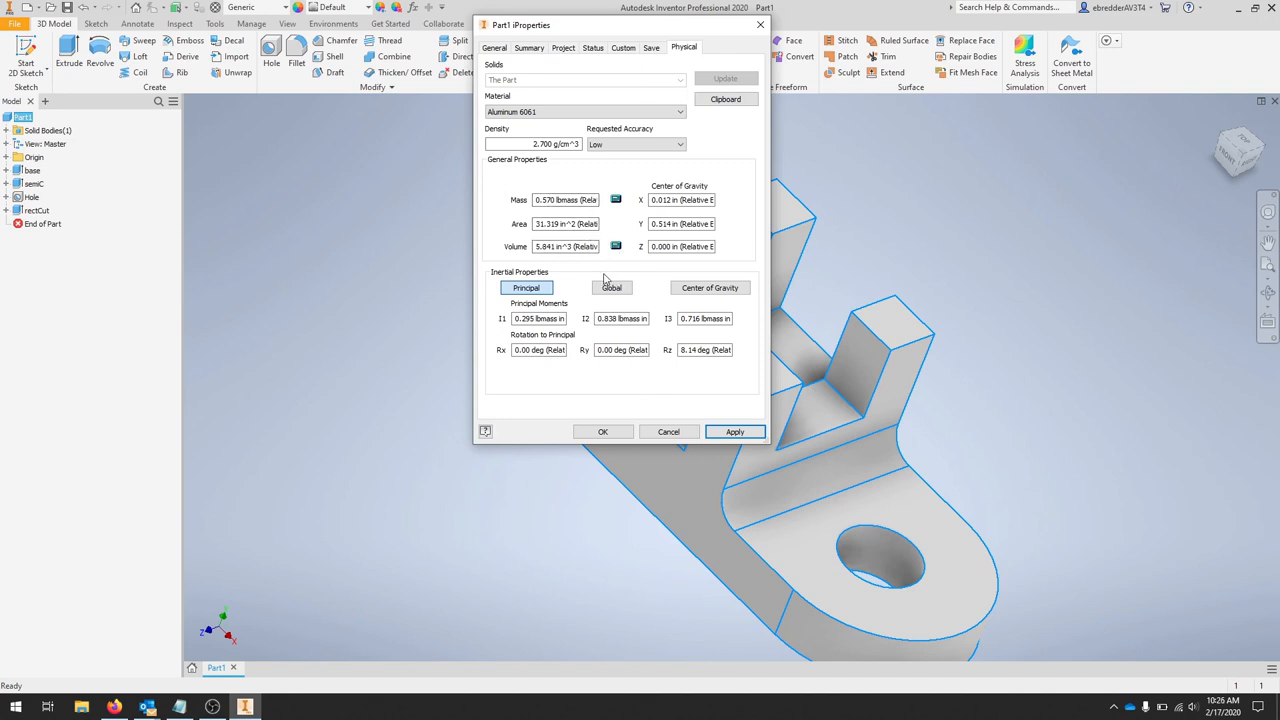
pyautogui.click(611, 288)
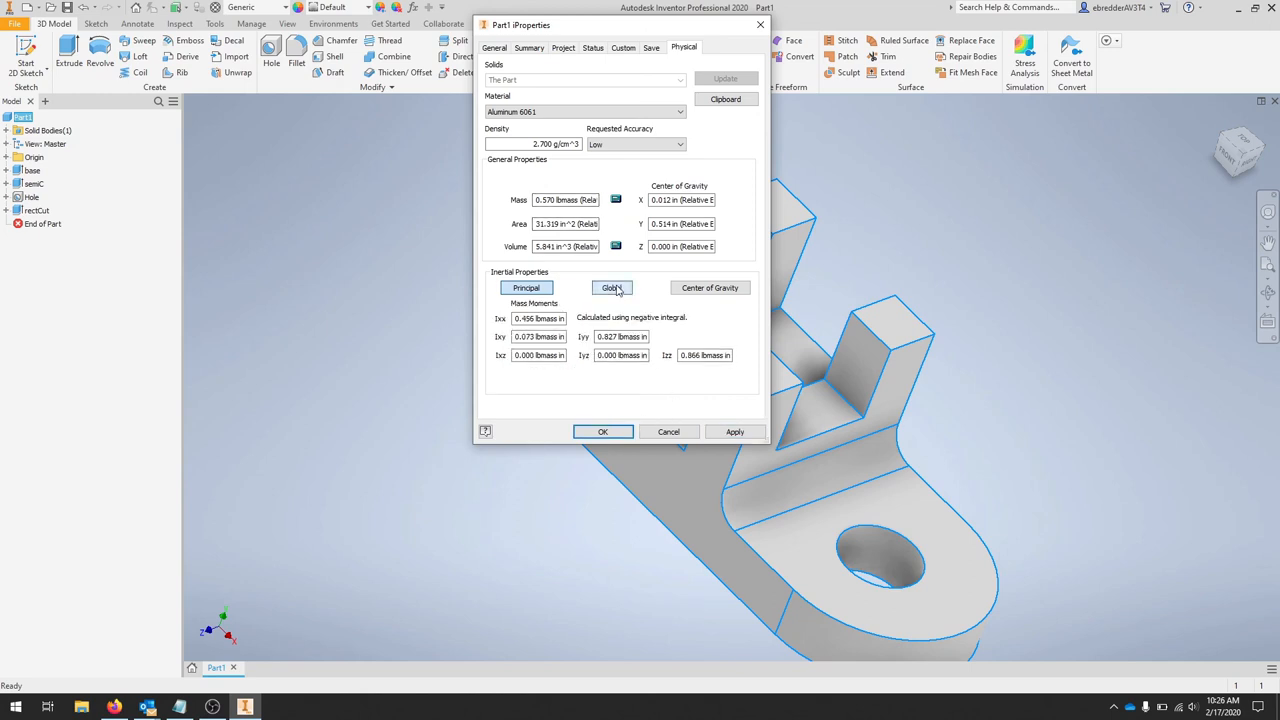
# Apply Iron, Cast as the bracket material, back on principal moments.
pyautogui.click(611, 288)
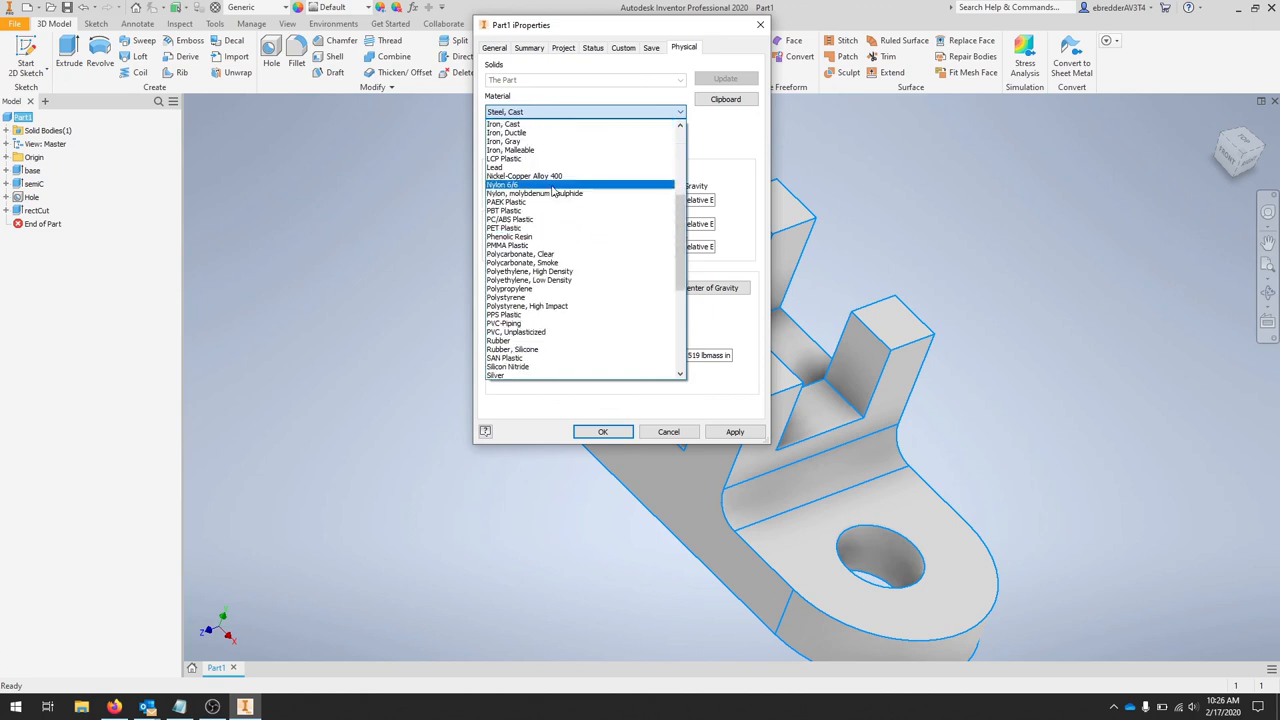
pyautogui.click(504, 123)
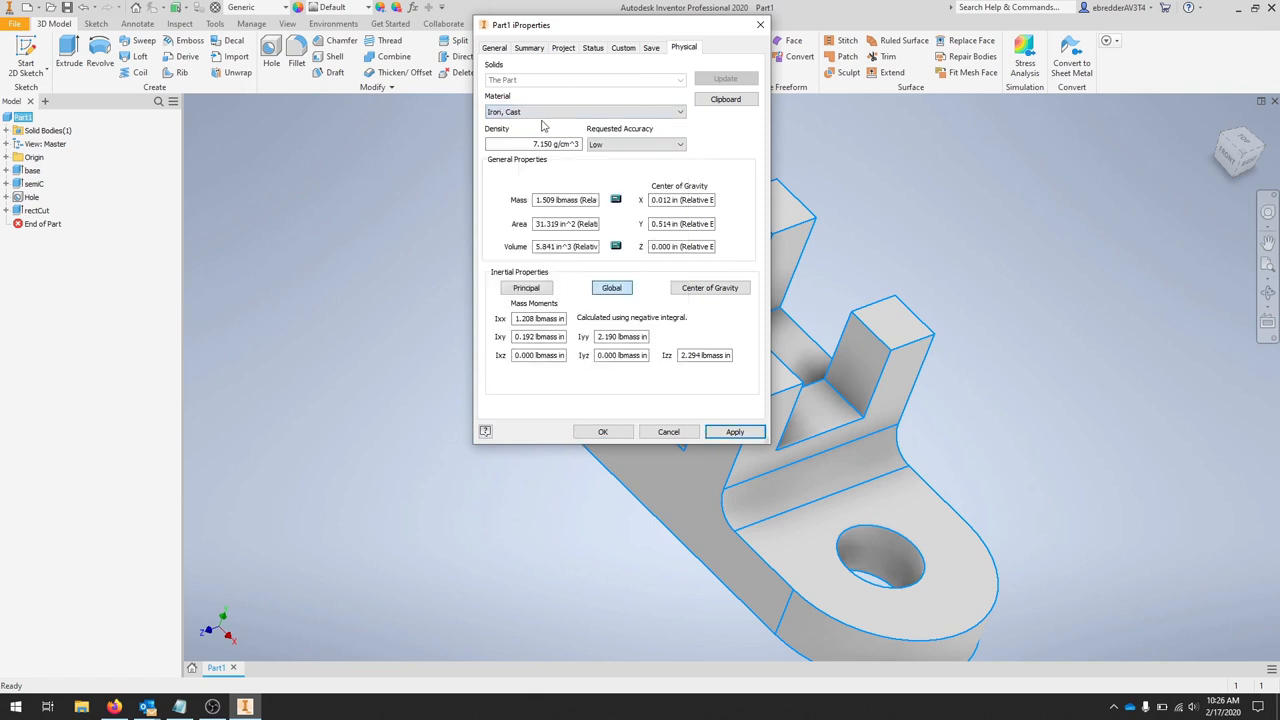
pyautogui.click(526, 288)
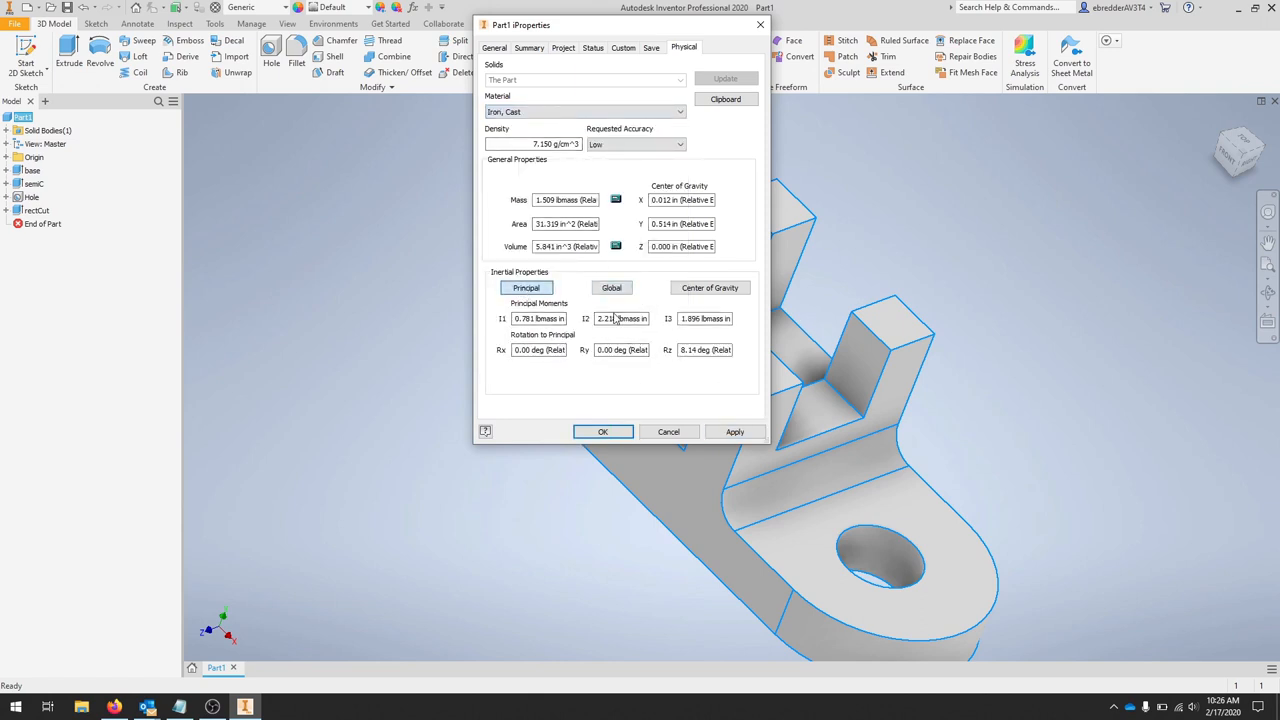
pyautogui.click(734, 431)
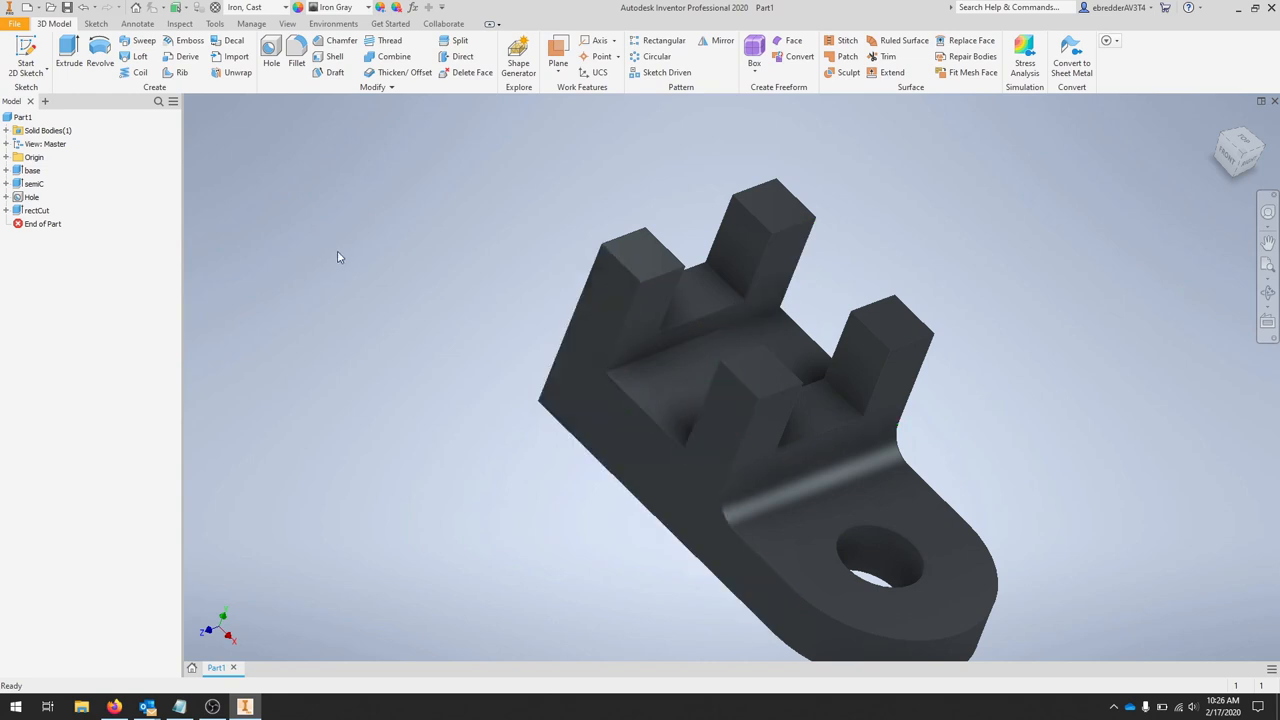
pyautogui.moveTo(297, 243)
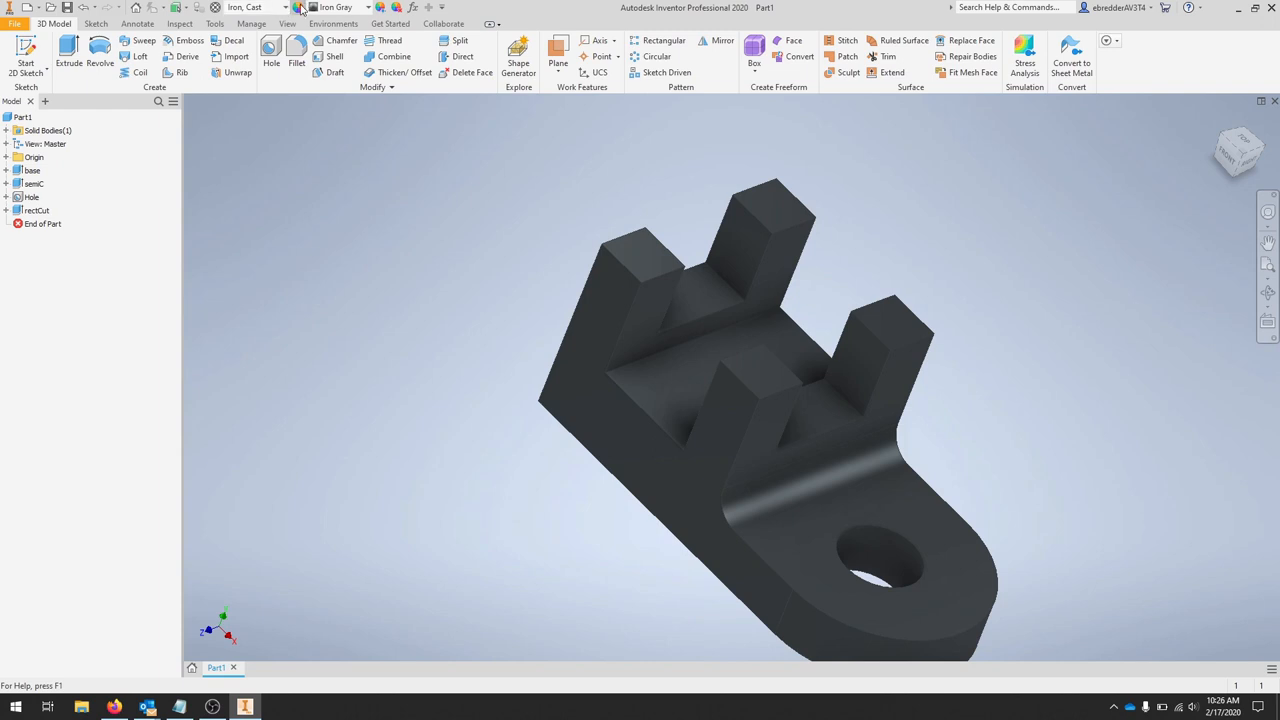
pyautogui.moveTo(300, 7)
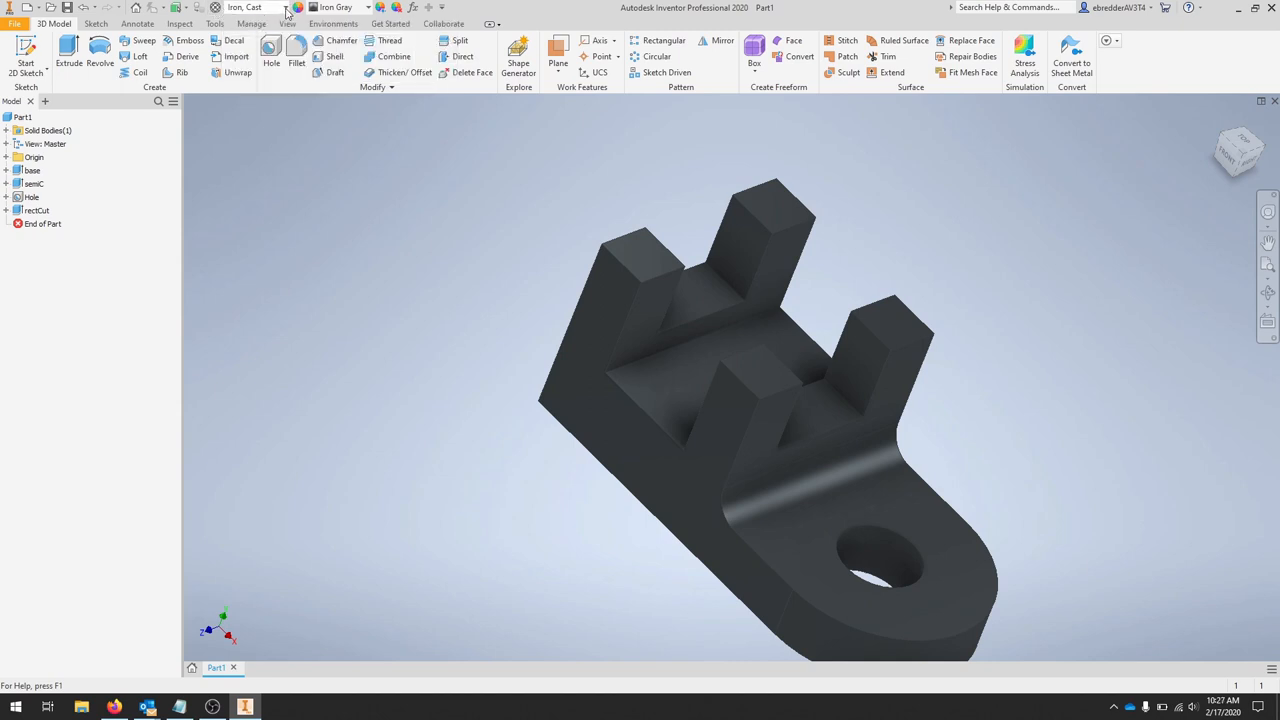
# Apply Nylon 6/6 to the bracket from the Quick Access material list.
pyautogui.click(290, 7)
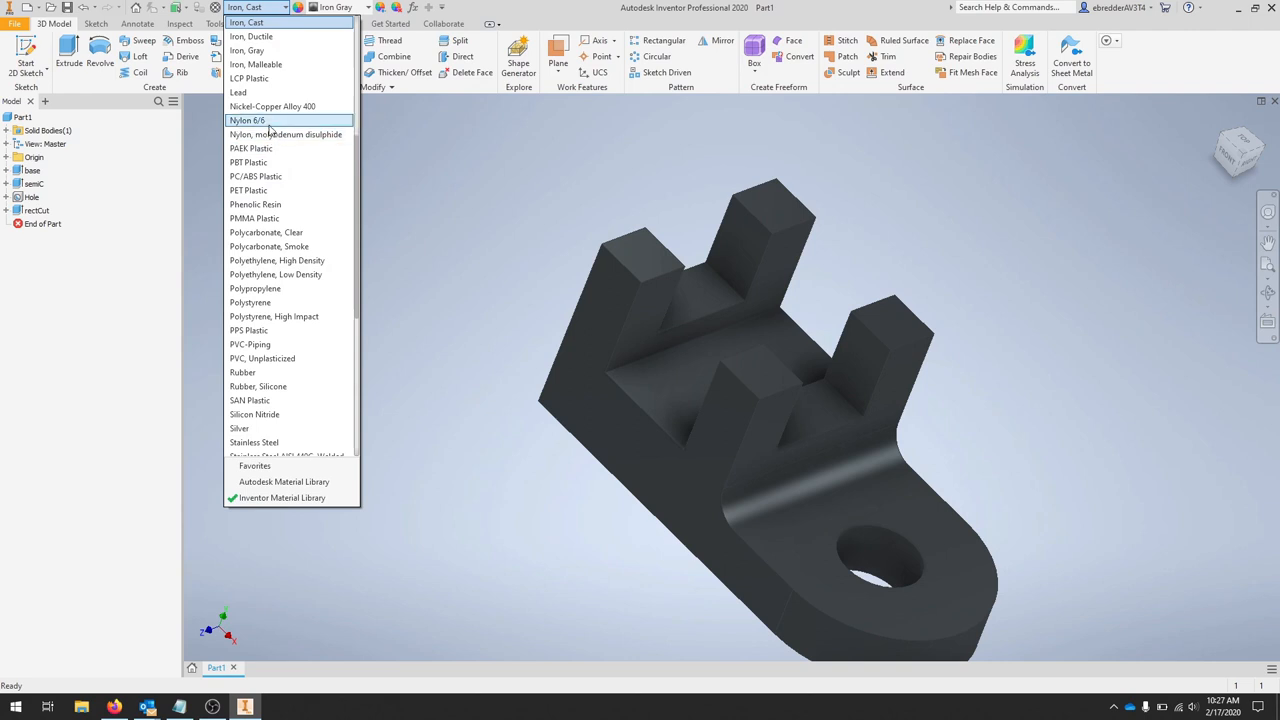
pyautogui.click(247, 120)
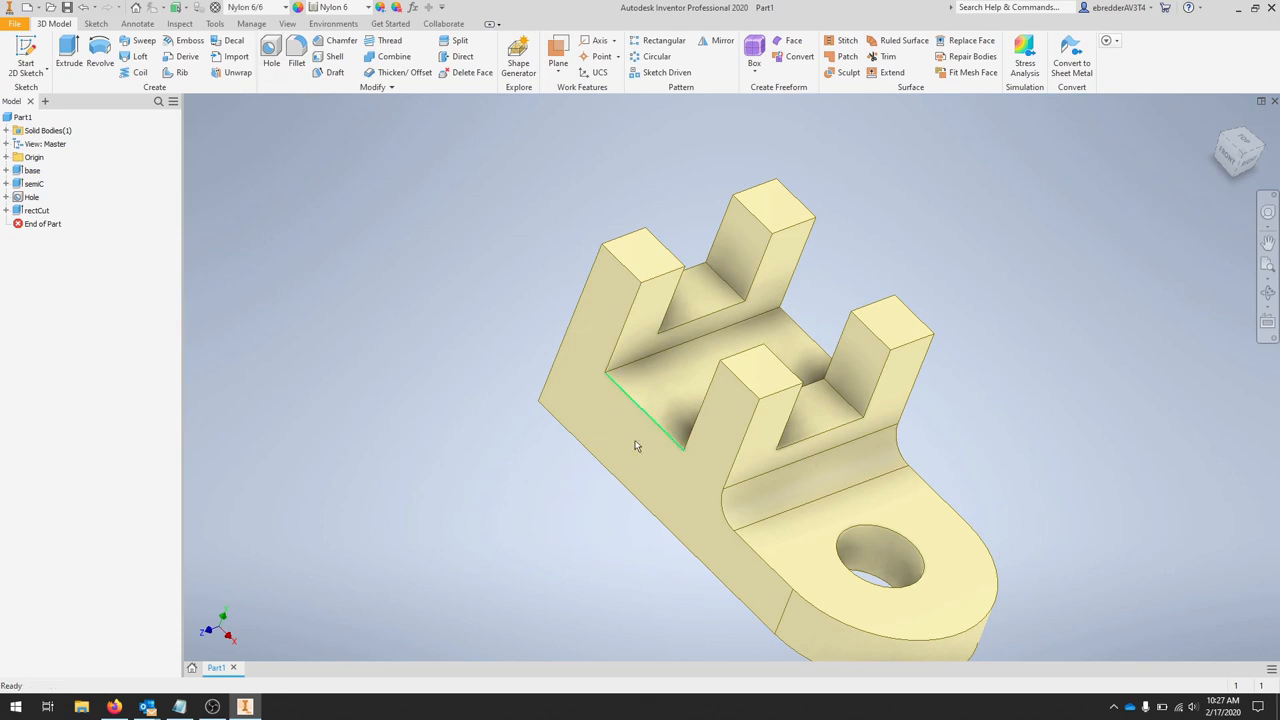
pyautogui.click(695, 368)
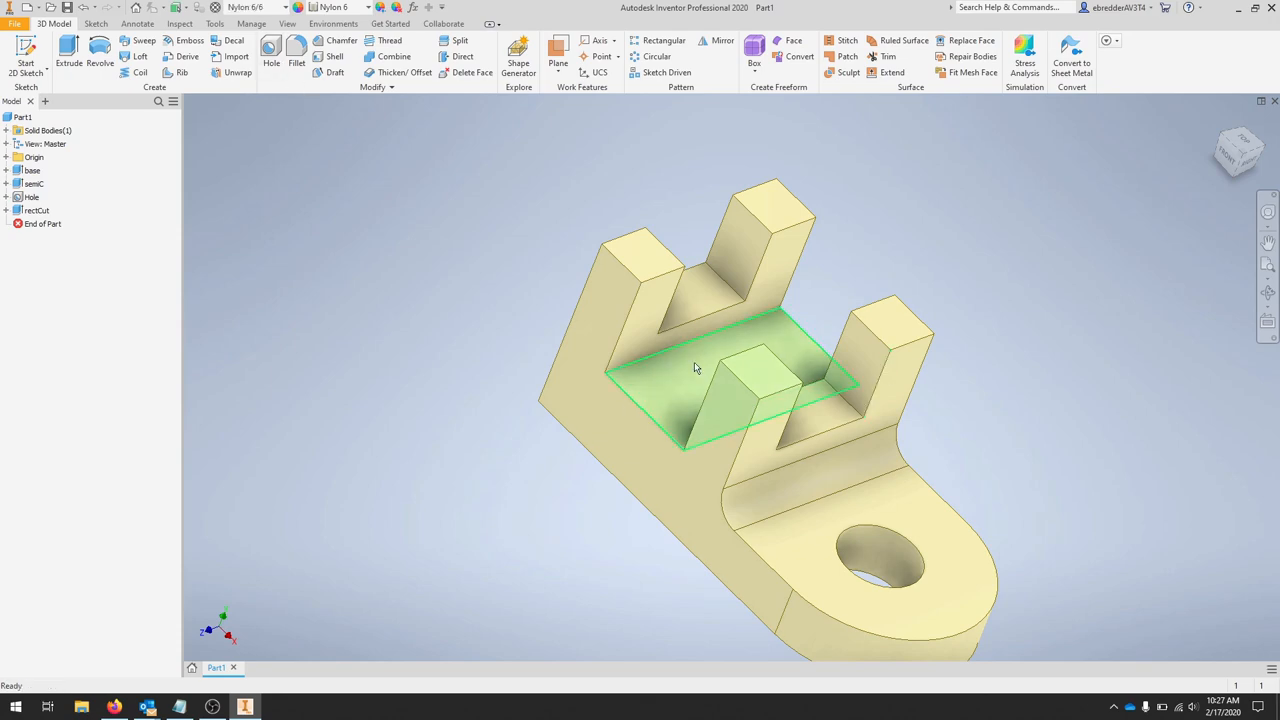